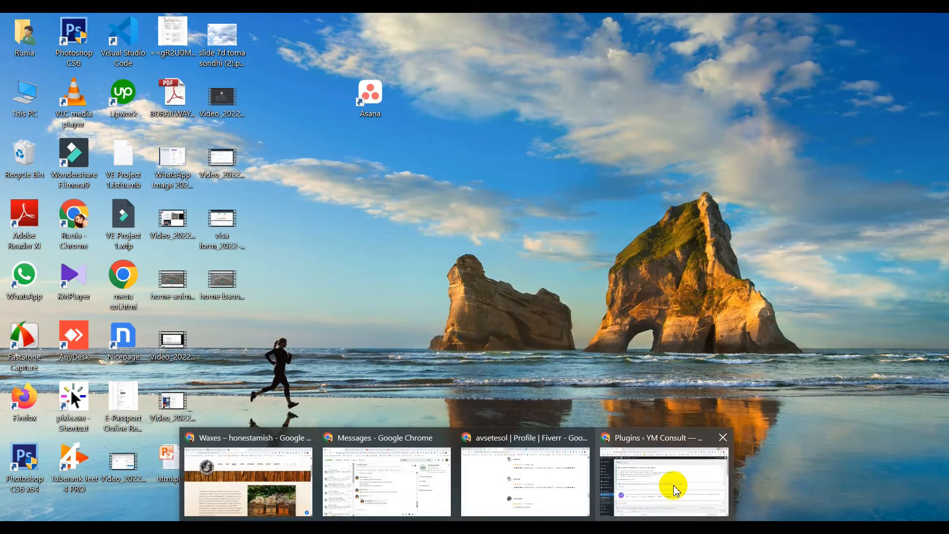
Bring the 'Plugins ‹ YM Consult' Chrome window to the front from the taskbar.
click(664, 482)
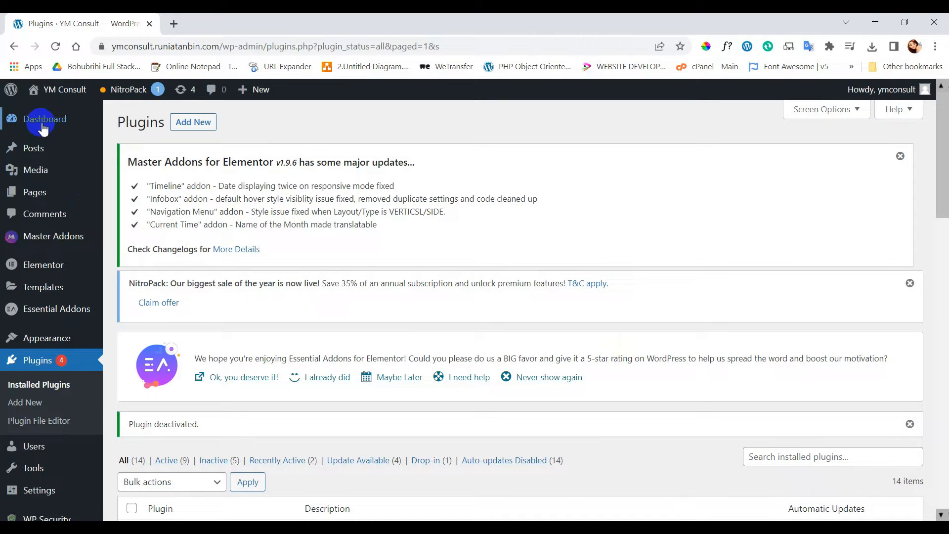
Go to the Dashboard and open the live YM Consult site in a new tab.
click(45, 118)
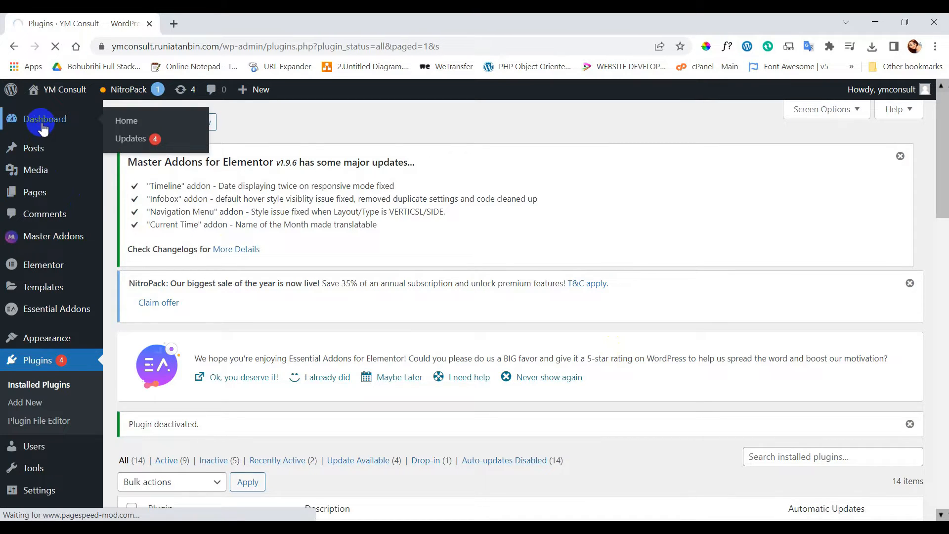
click(127, 120)
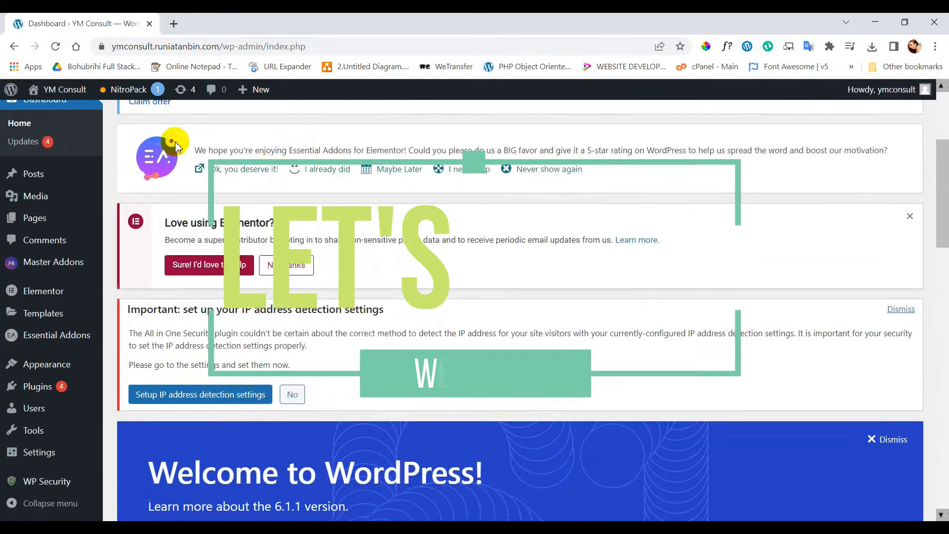
scroll(up, 3)
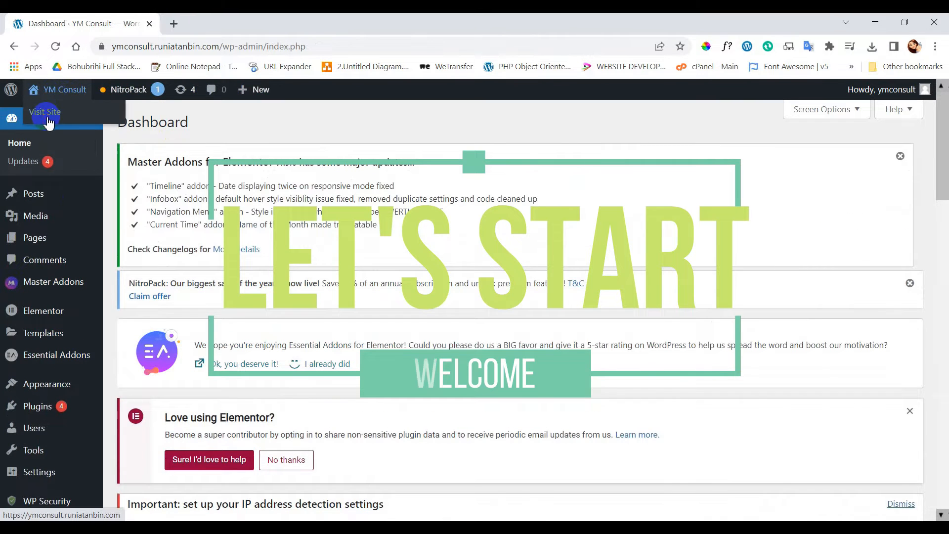
click(211, 90)
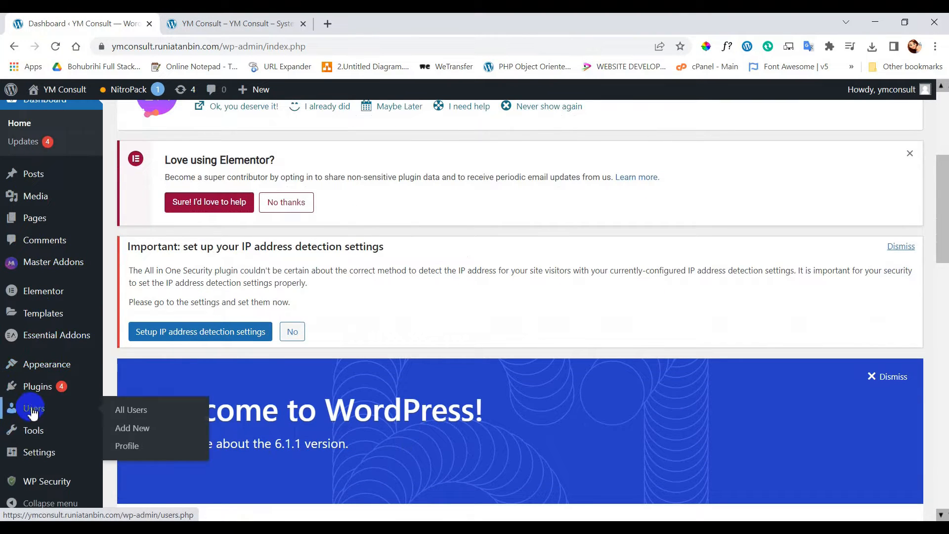
Show All Users and scroll to the table listing two administrator accounts.
click(131, 409)
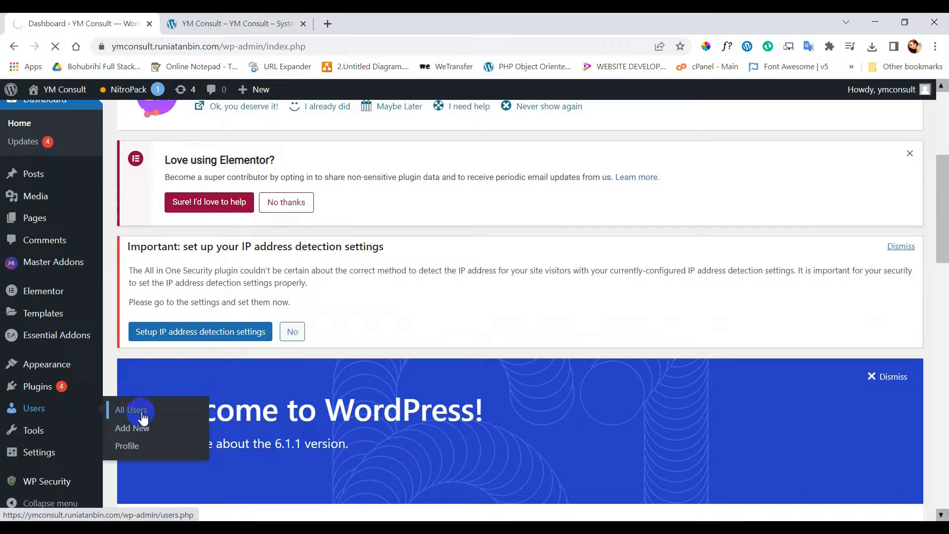
click(129, 410)
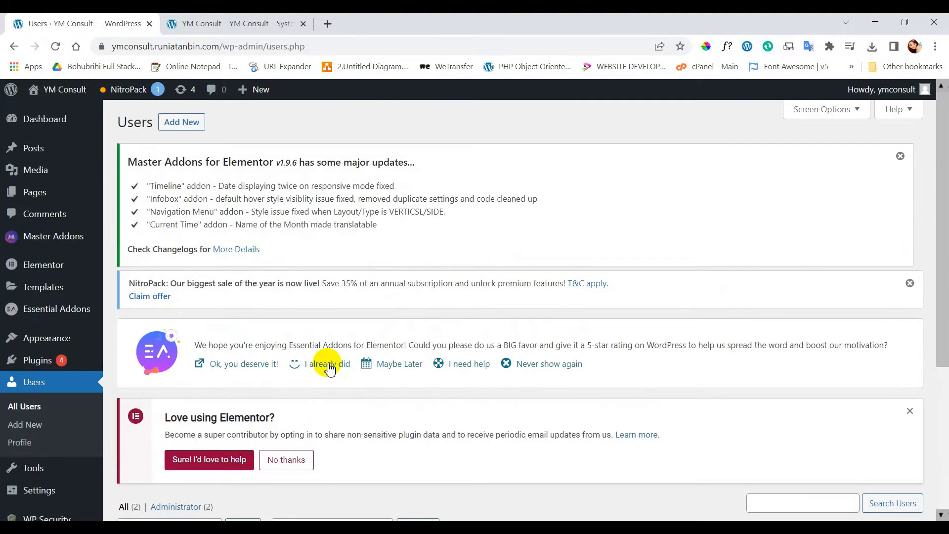
scroll(down, 3)
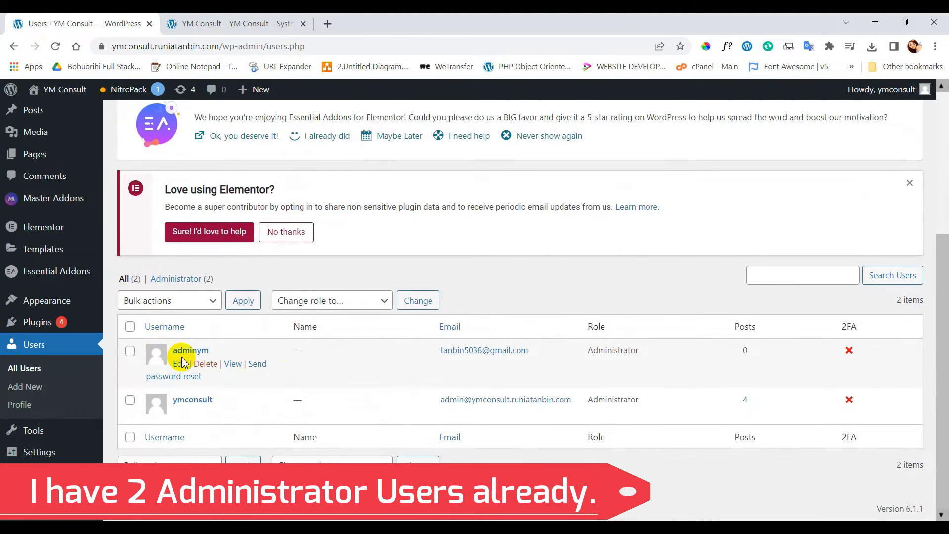
mouse_move(183, 404)
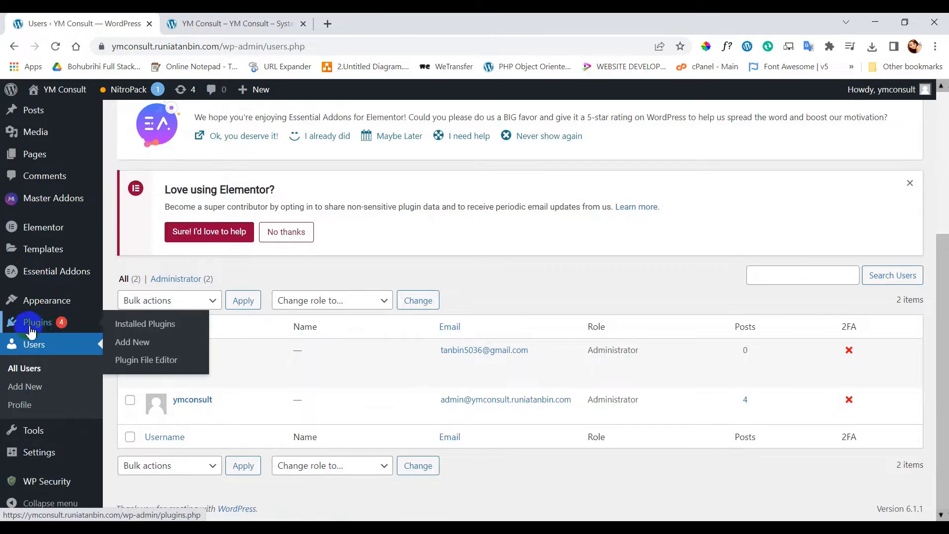
mouse_move(132, 342)
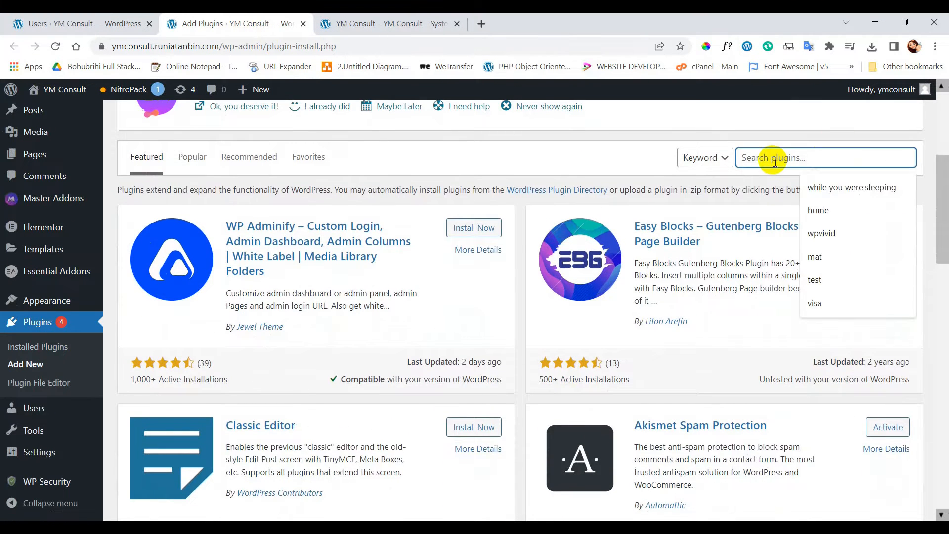
Search plugins for AAM, then install and activate Advanced Access Manager.
text(AA<)
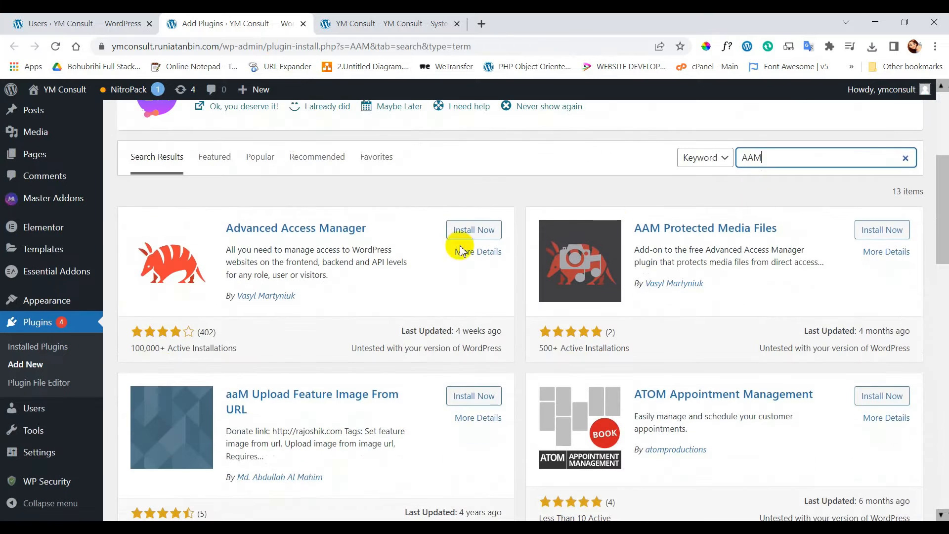
mouse_move(368, 244)
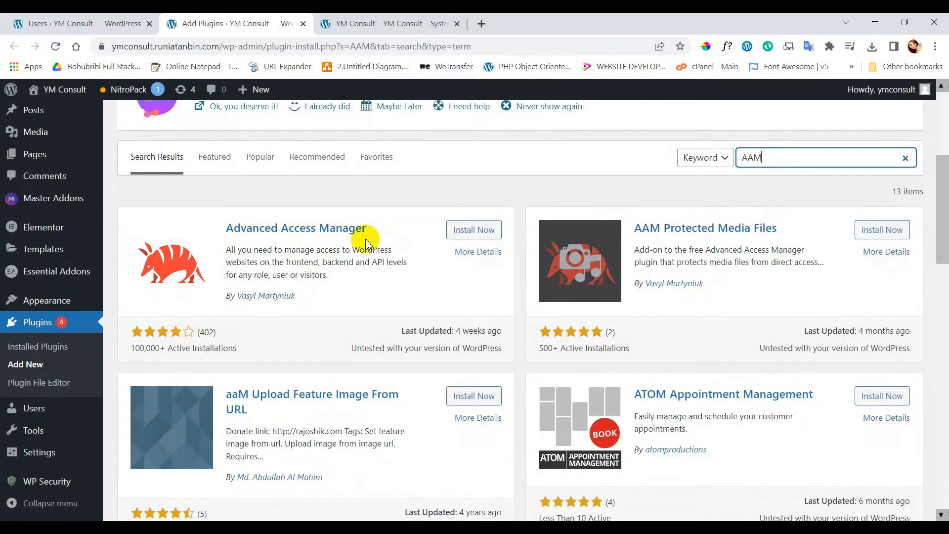
mouse_move(295, 310)
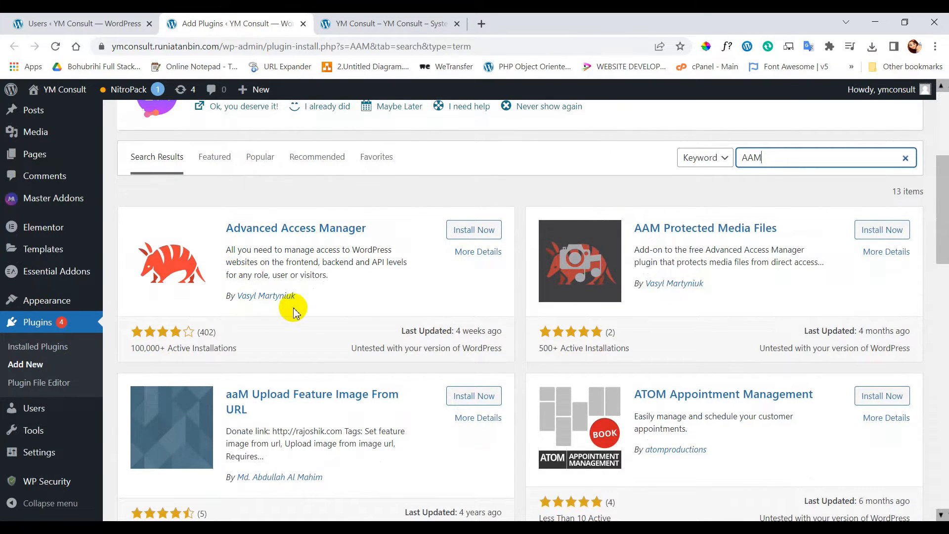
click(474, 230)
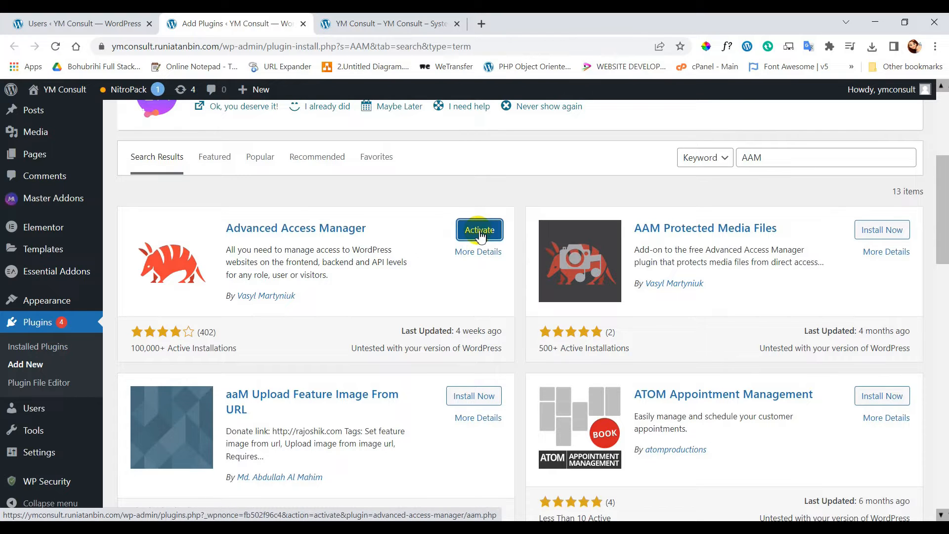
click(479, 230)
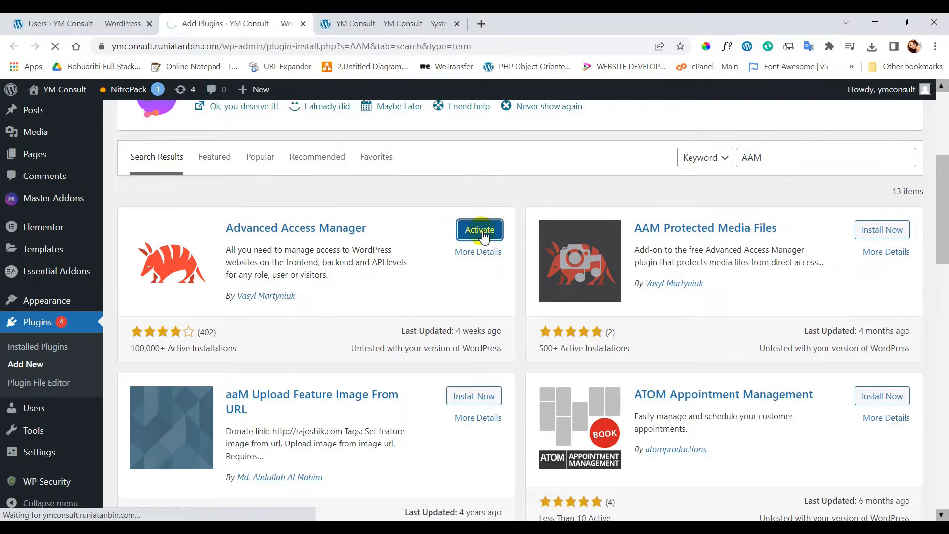
click(480, 230)
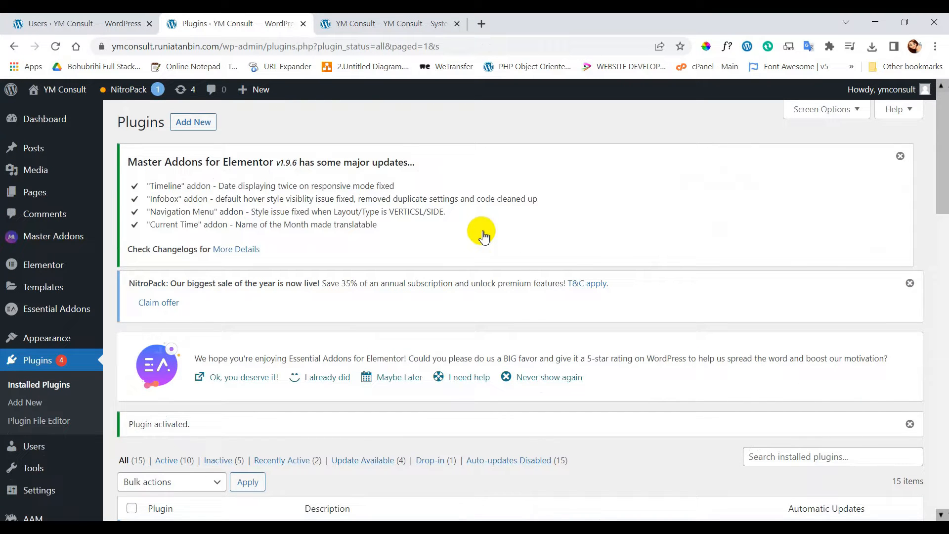
mouse_move(236, 299)
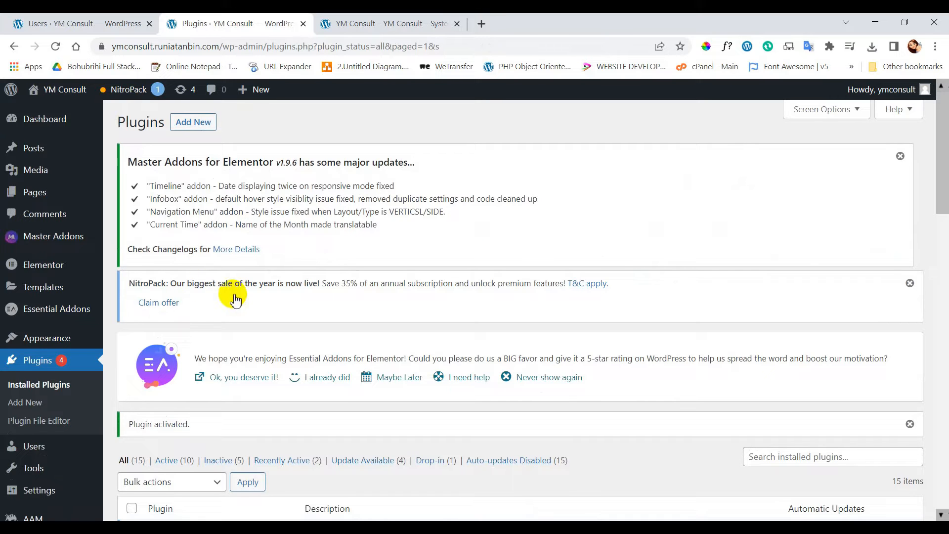
Open the AAM sidebar item to show its welcome panel and role list.
scroll(down, 3)
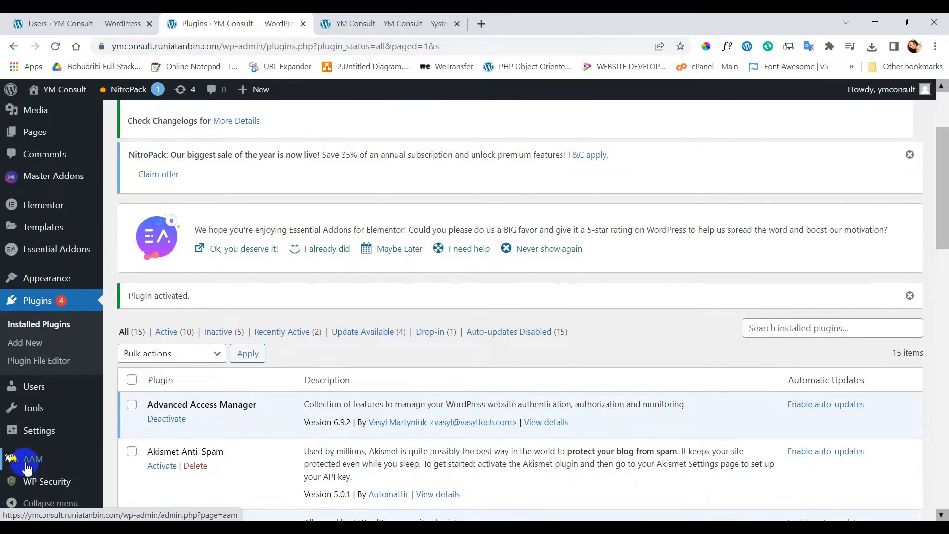
click(32, 459)
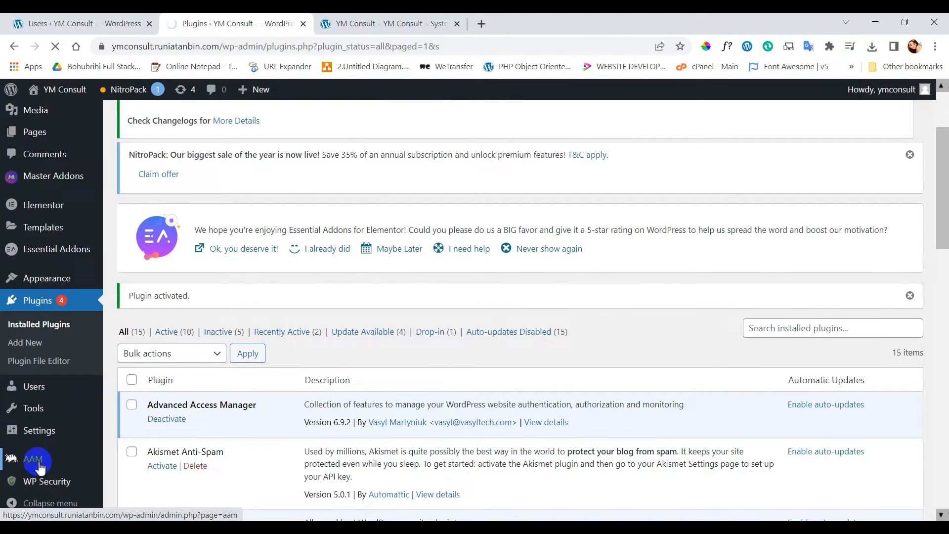
click(33, 463)
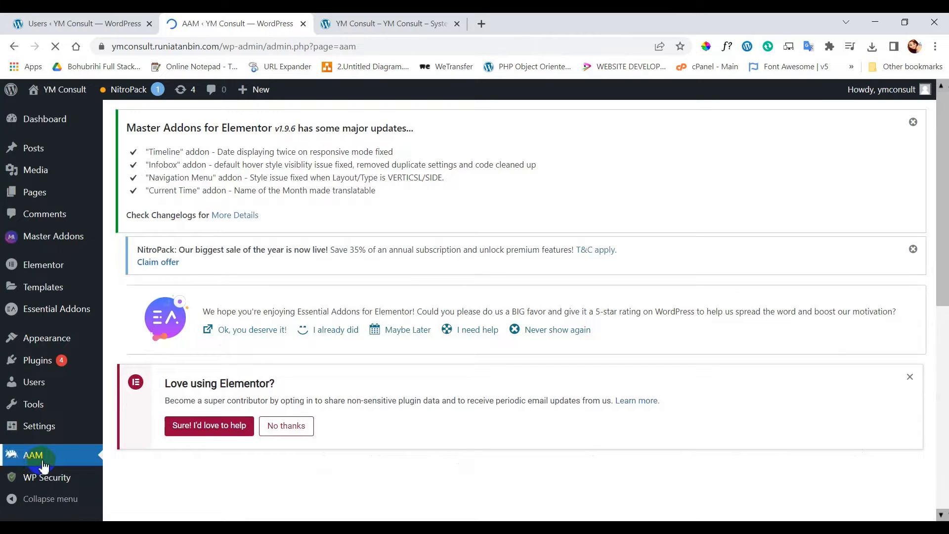
click(34, 455)
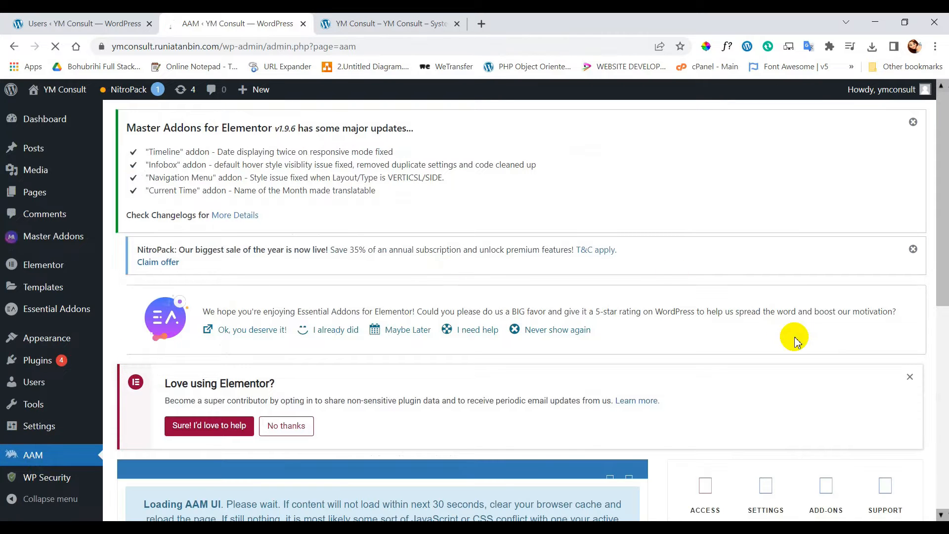
scroll(down, 3)
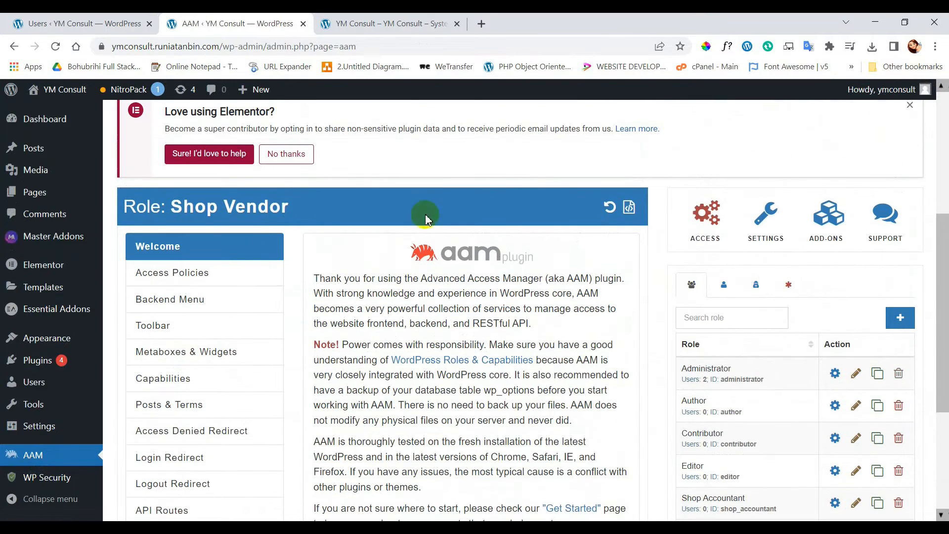
mouse_move(720, 491)
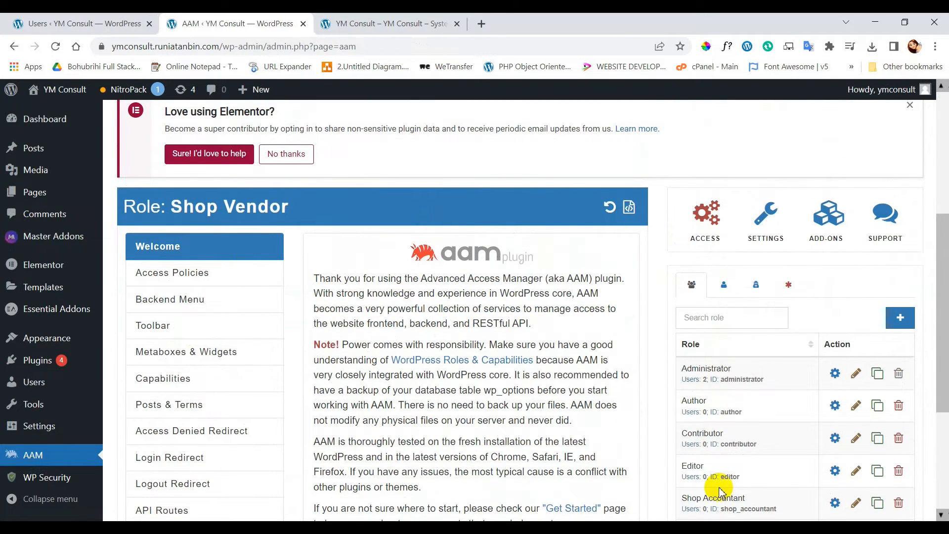
Switch AAM to the Users tab and manage the ymconsult administrator with ID 1.
scroll(down, 3)
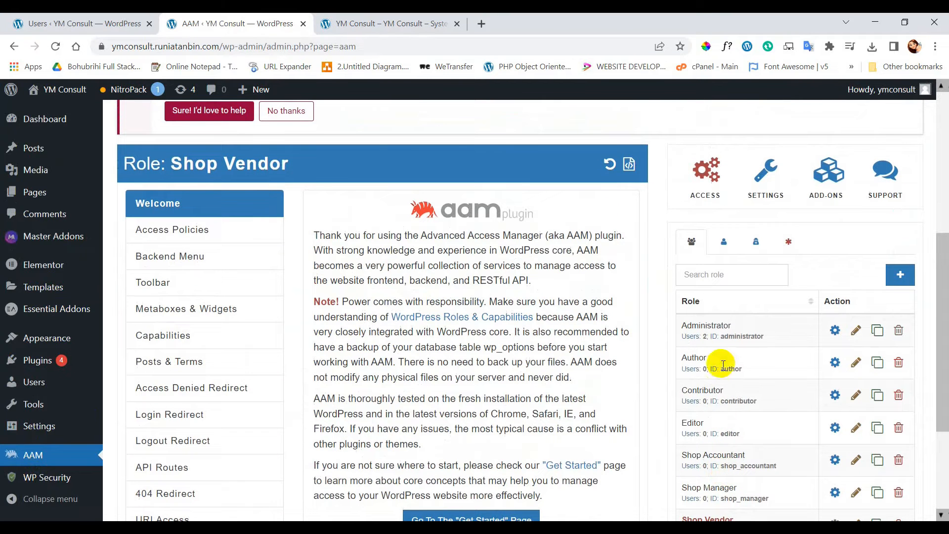
mouse_move(723, 243)
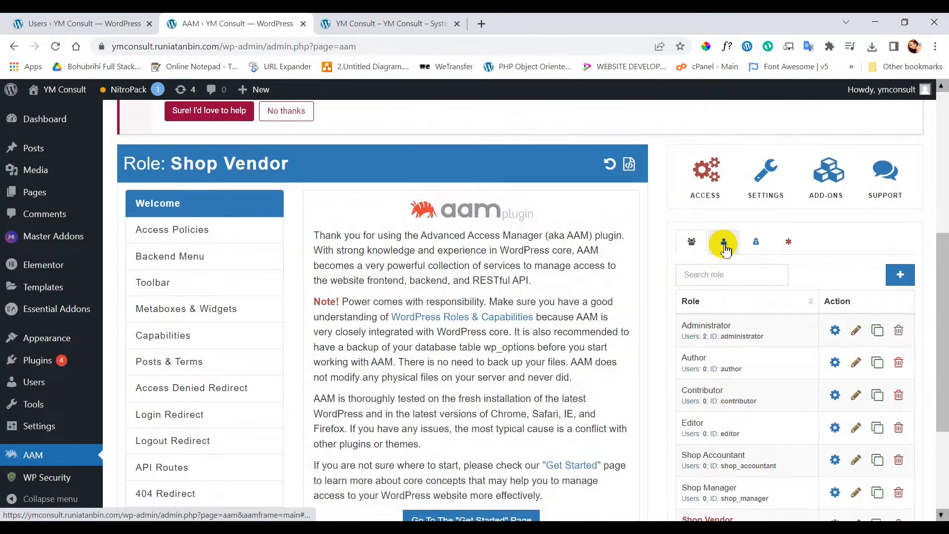
click(722, 241)
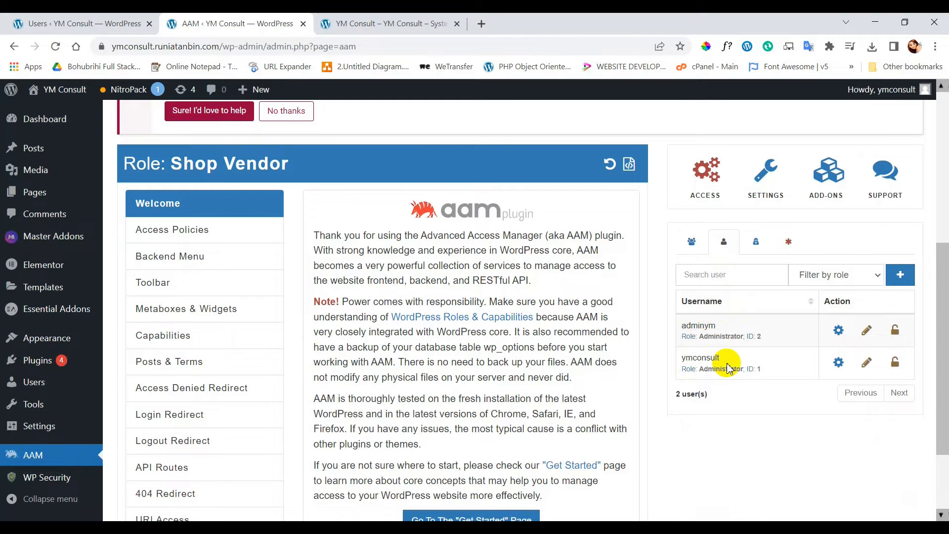
mouse_move(838, 366)
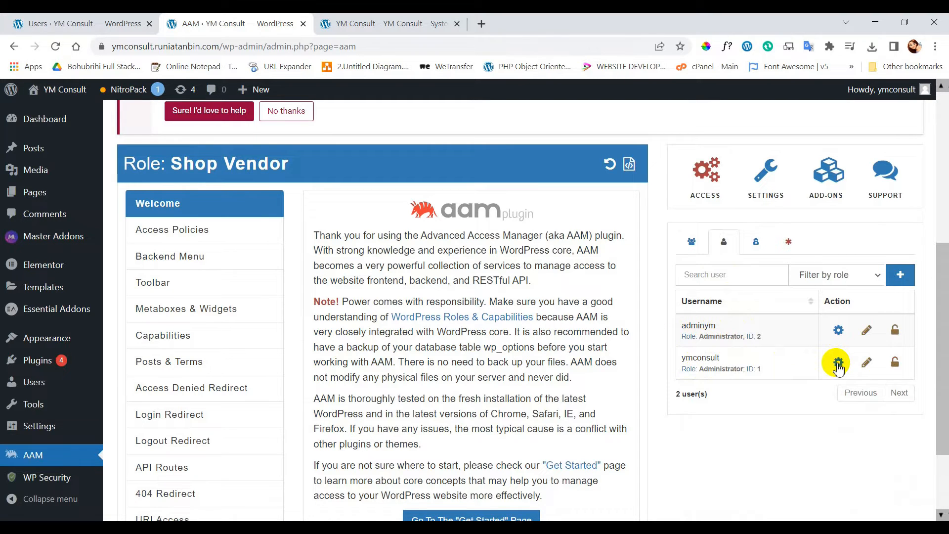
mouse_move(838, 365)
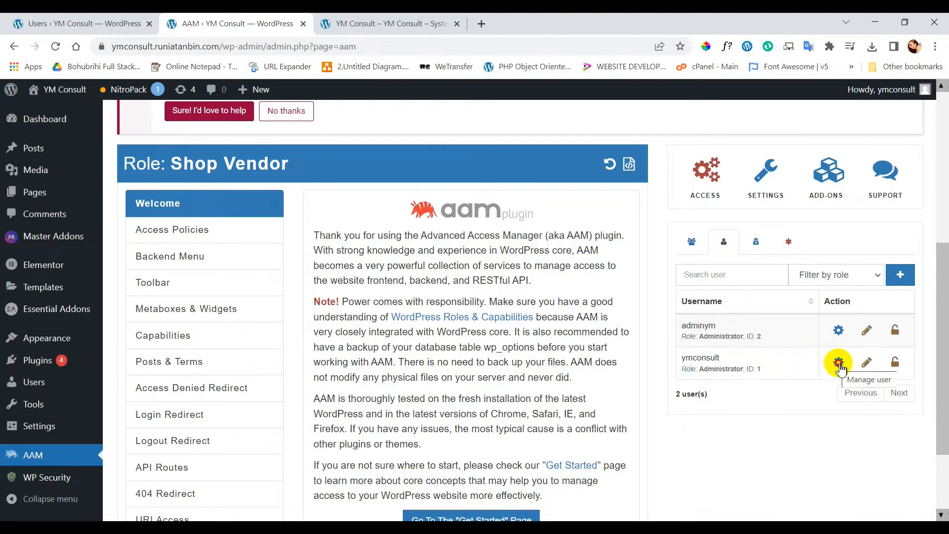
click(839, 364)
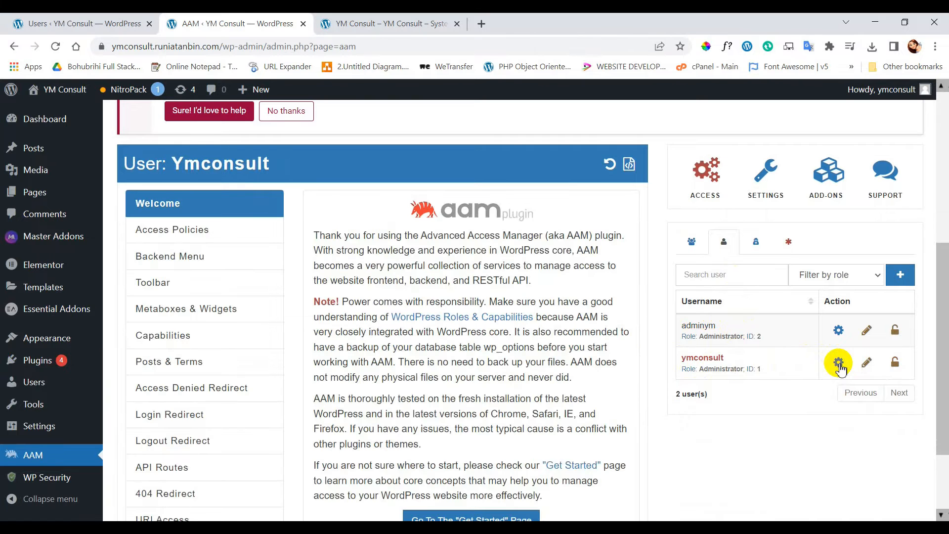
mouse_move(660, 357)
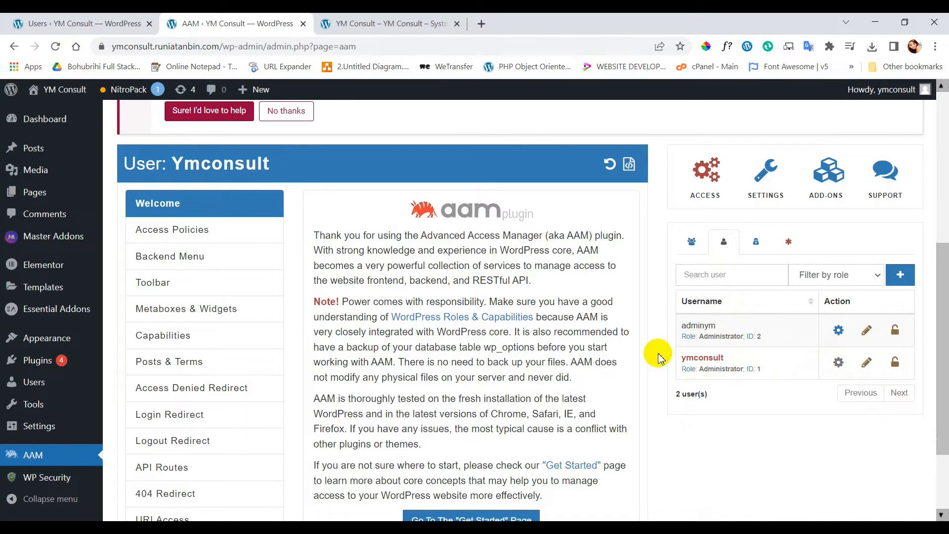
mouse_move(152, 251)
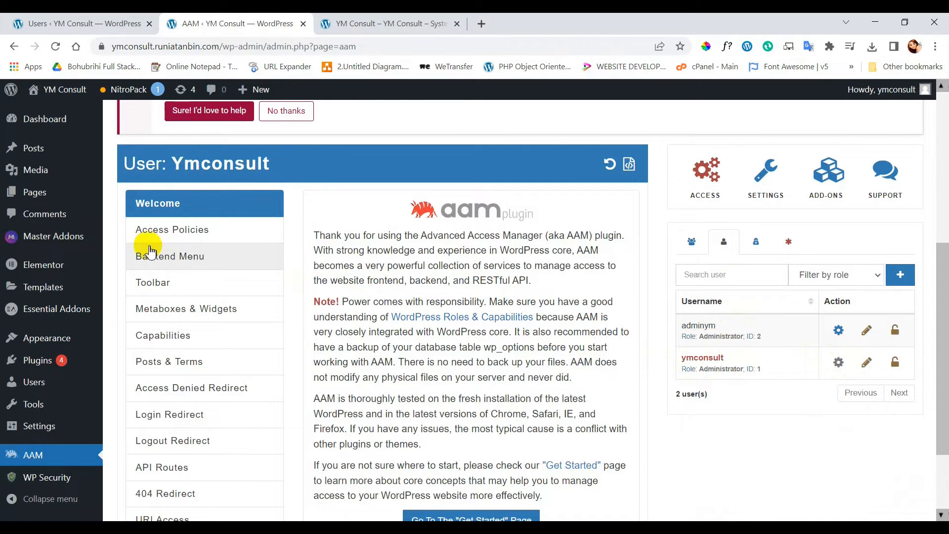
Open ymconsult's Backend Menu settings and scroll through the admin menu entries and capabilities.
click(171, 256)
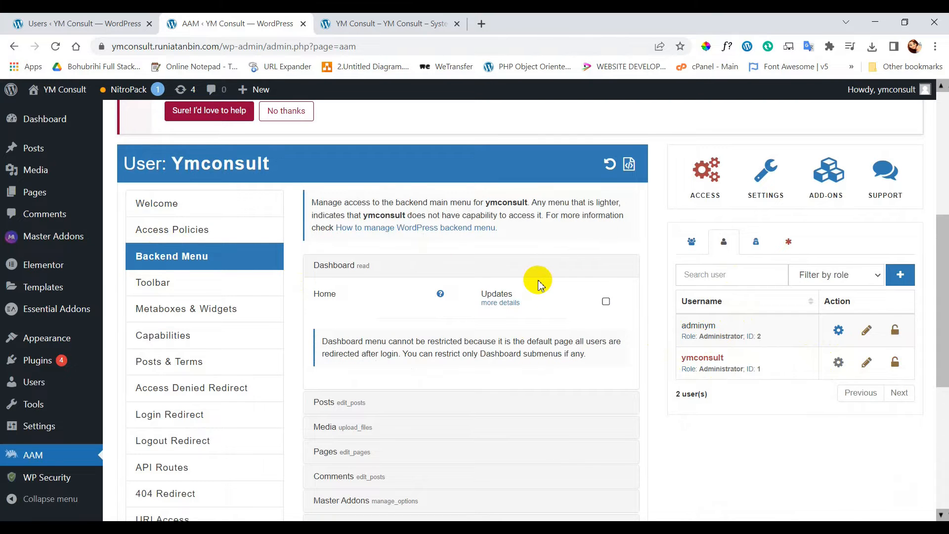
scroll(down, 3)
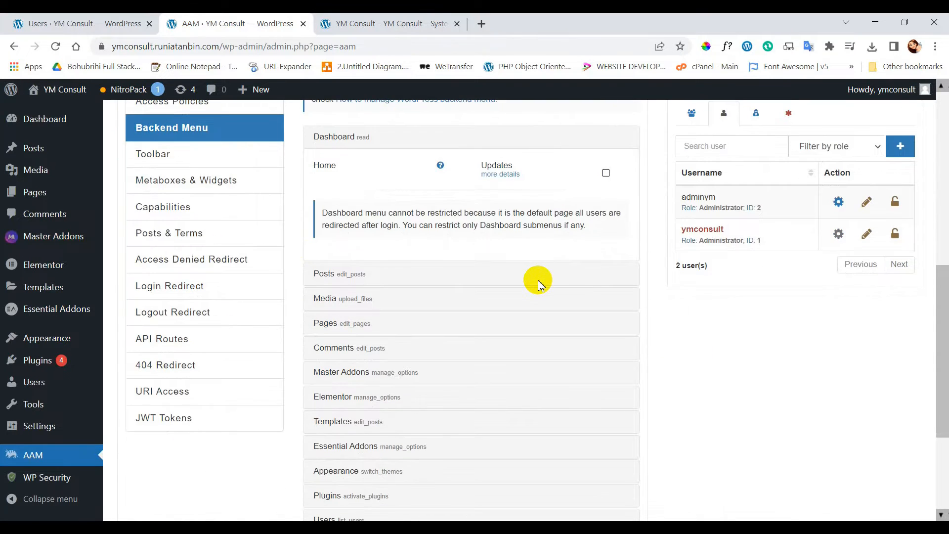
scroll(down, 3)
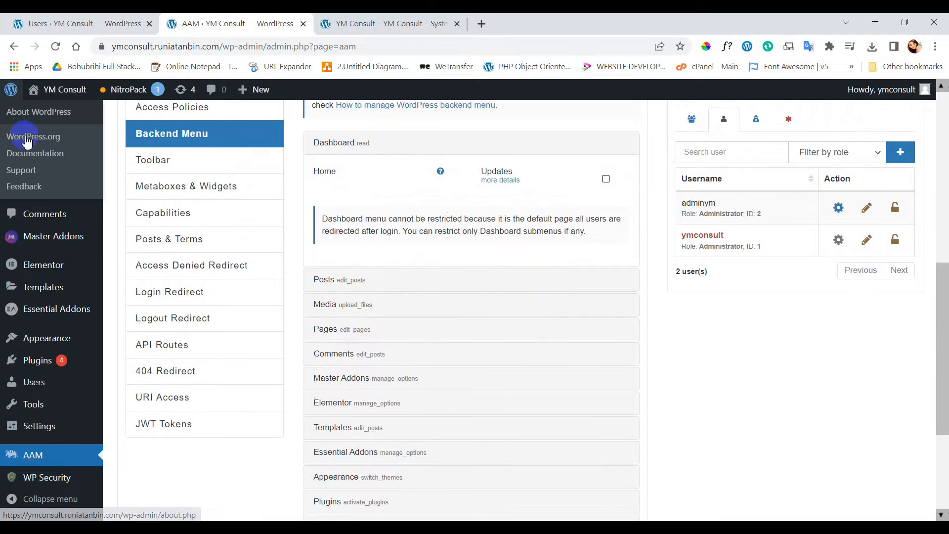
mouse_move(35, 382)
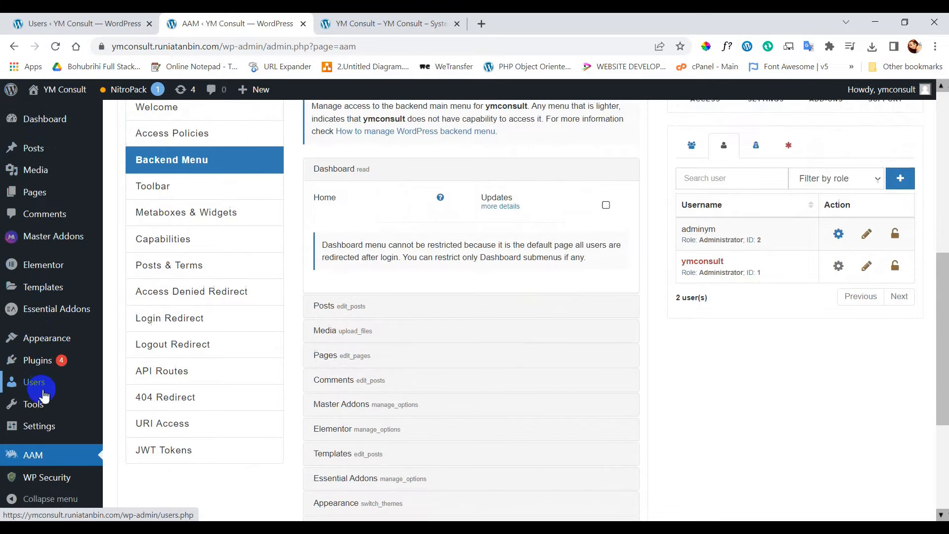
scroll(down, 3)
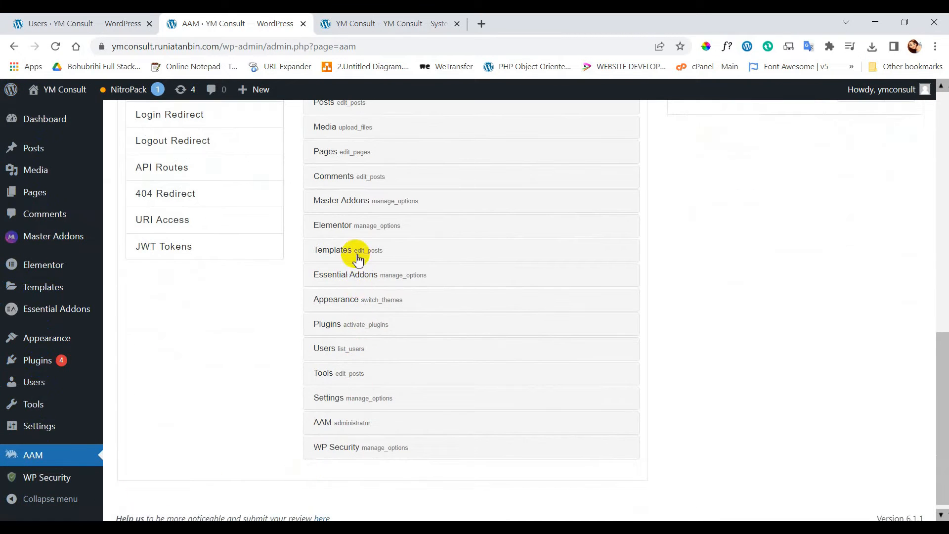
Expand Posts to show All Posts, Add New, Categories and Tags options.
scroll(up, 3)
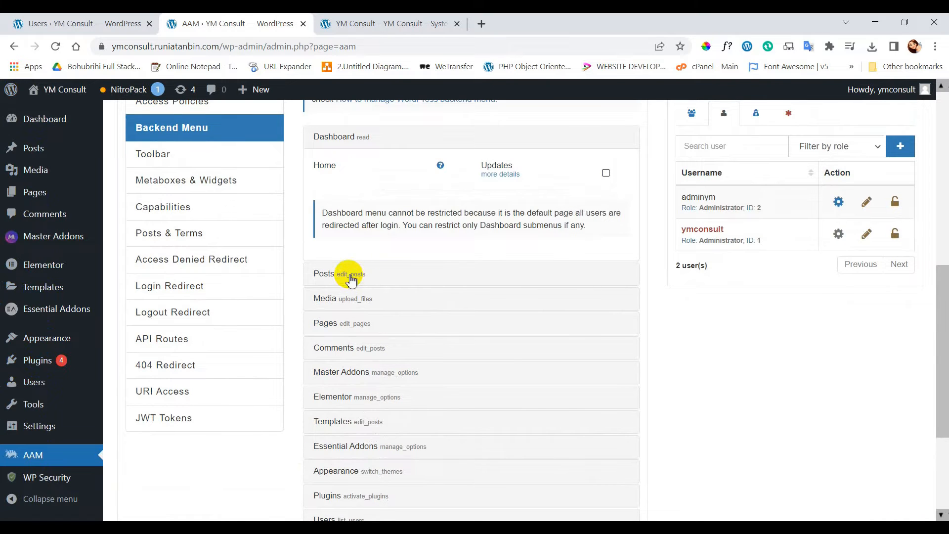
click(324, 273)
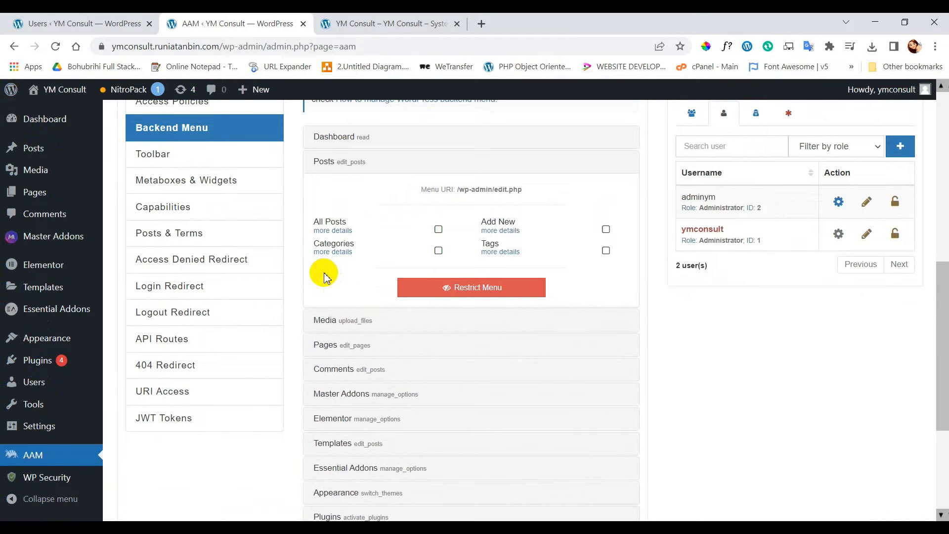
mouse_move(502, 252)
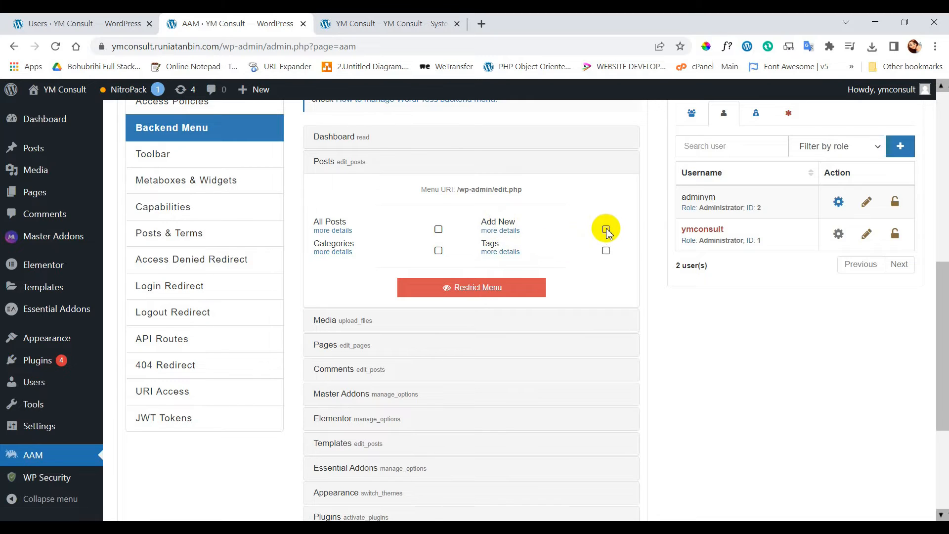
mouse_move(605, 229)
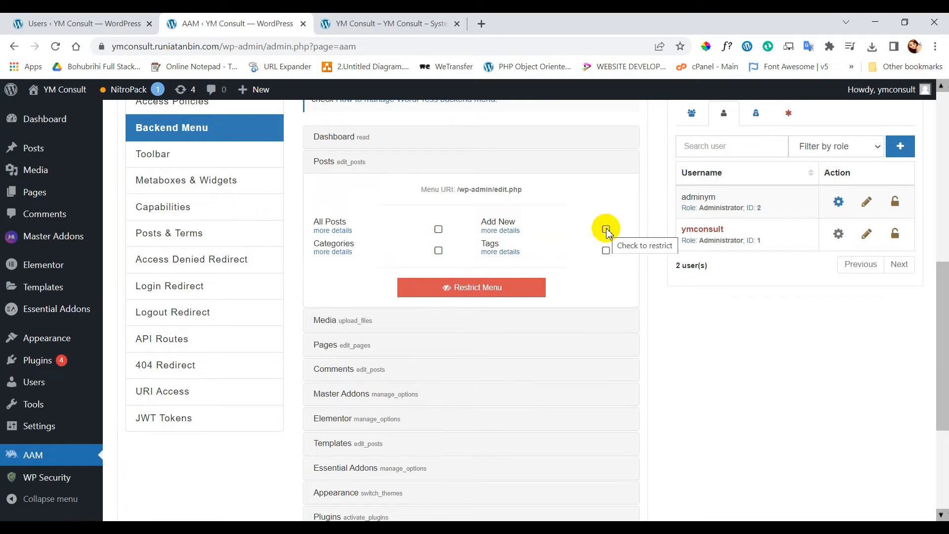
mouse_move(606, 251)
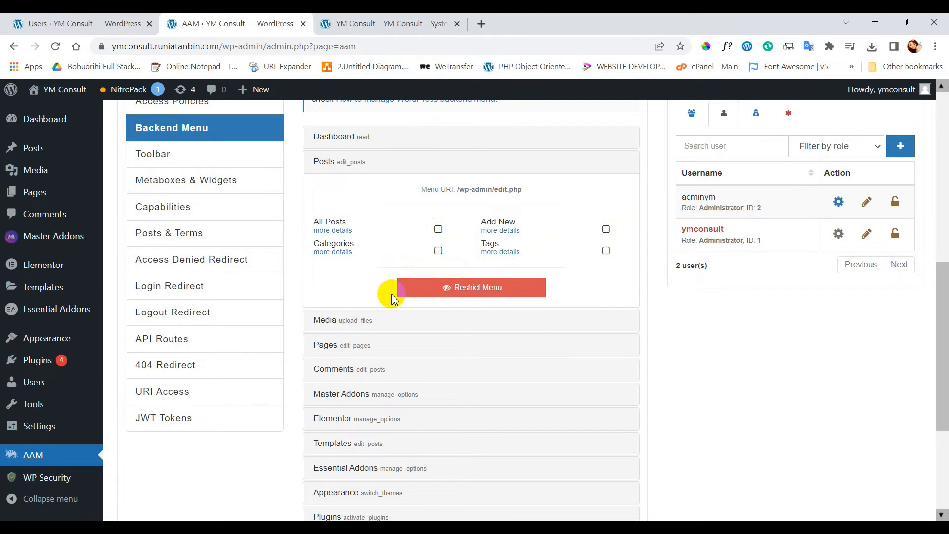
Expand Plugins and restrict it, checking Installed Plugins, Add New and Plugin File Editor.
scroll(down, 3)
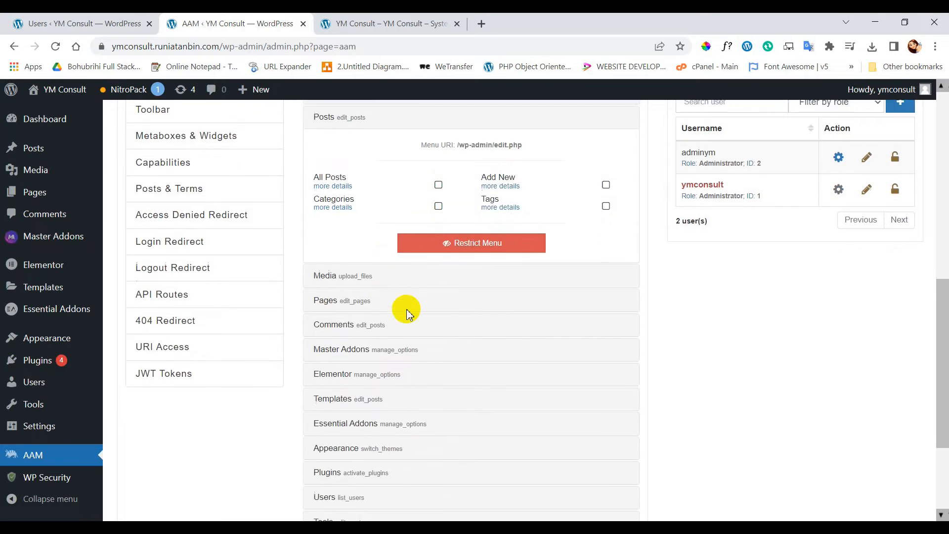
scroll(down, 3)
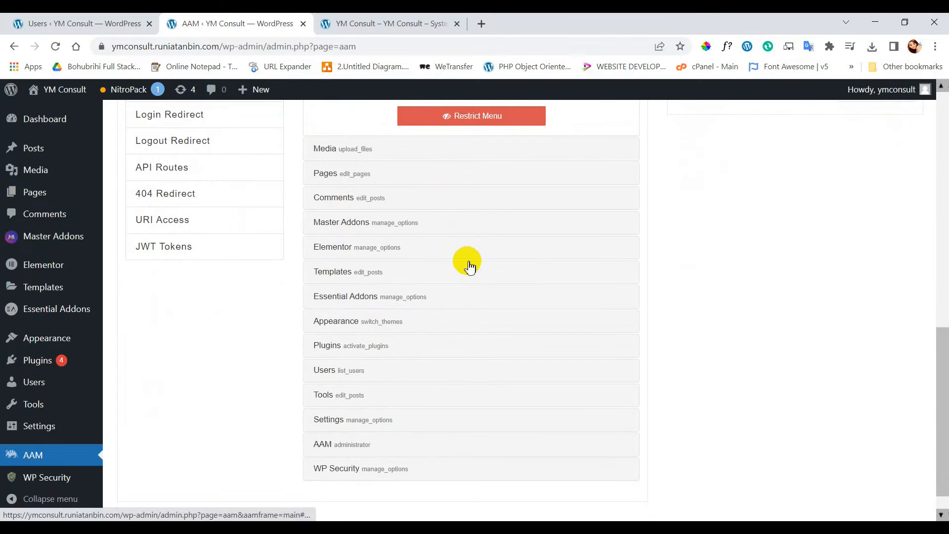
scroll(down, 3)
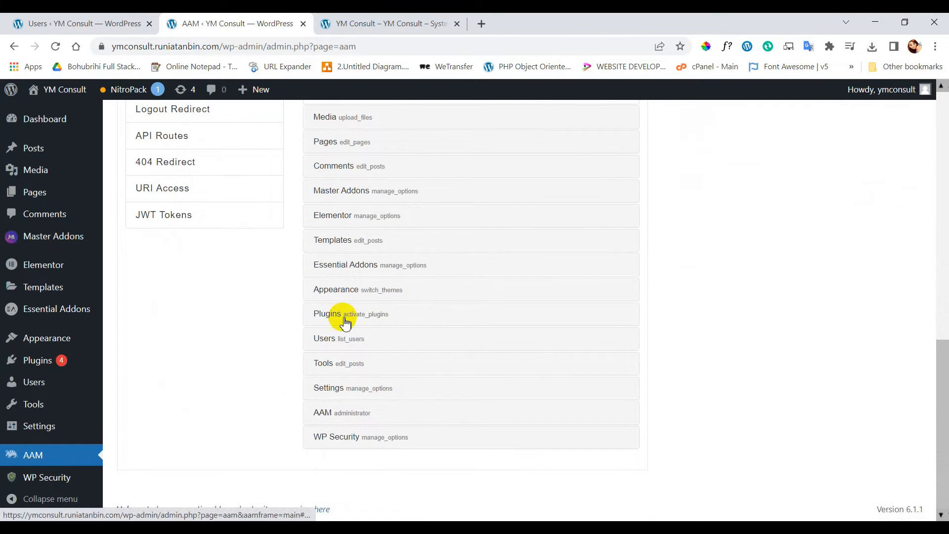
click(327, 313)
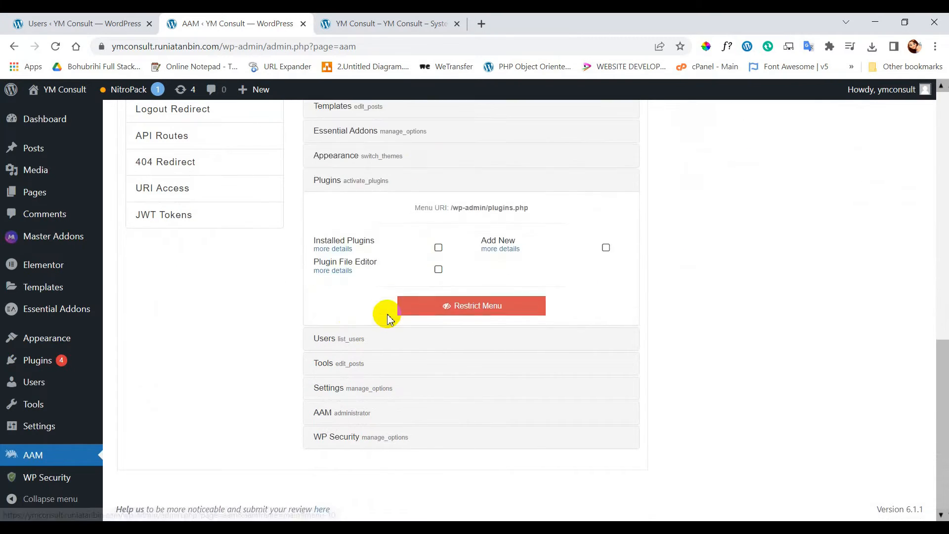
mouse_move(483, 310)
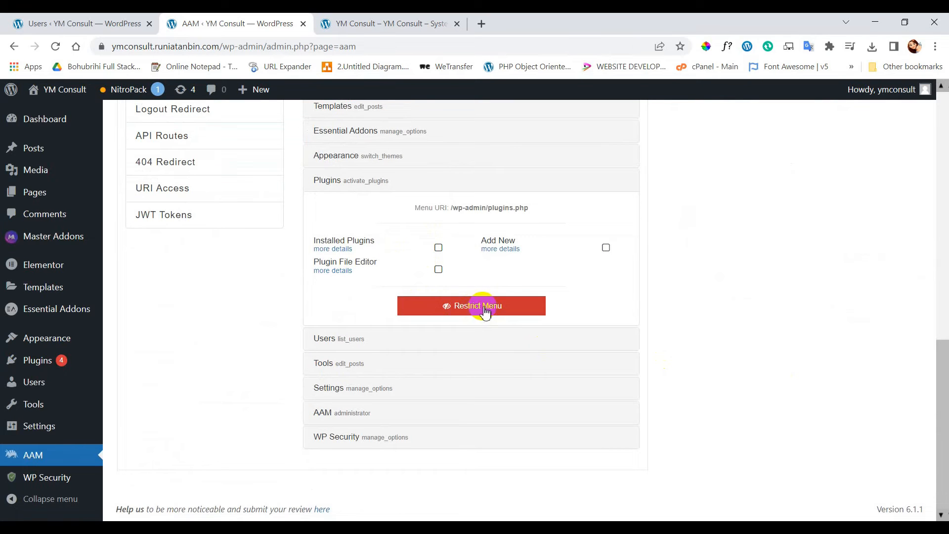
click(471, 305)
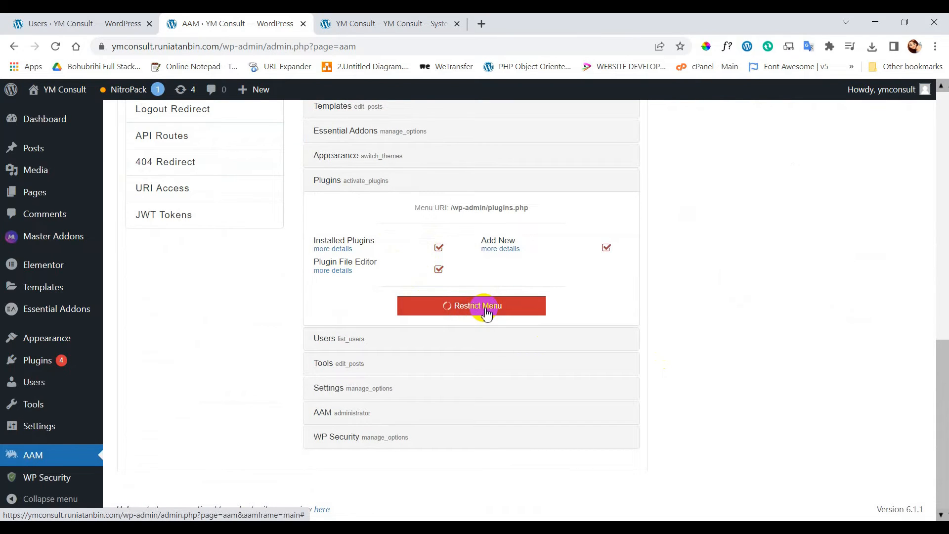
click(471, 306)
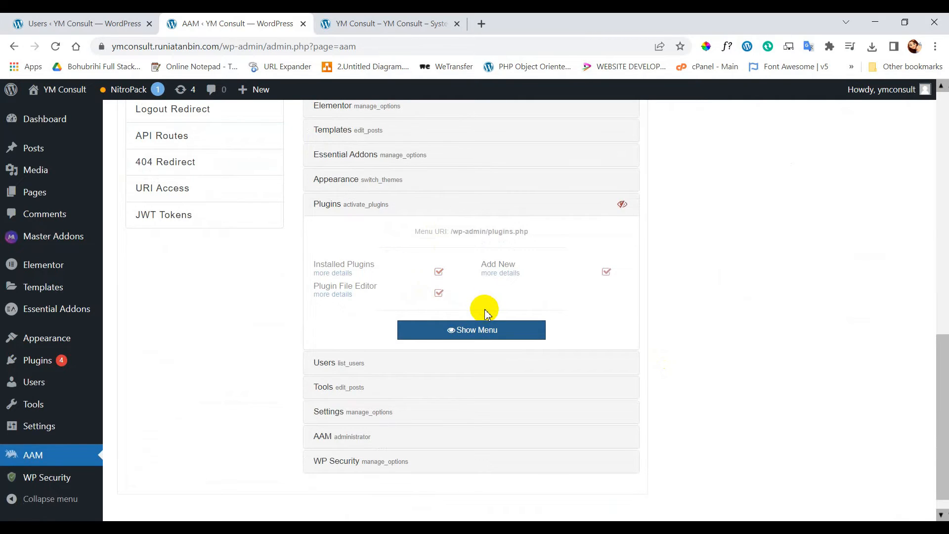
mouse_move(335, 319)
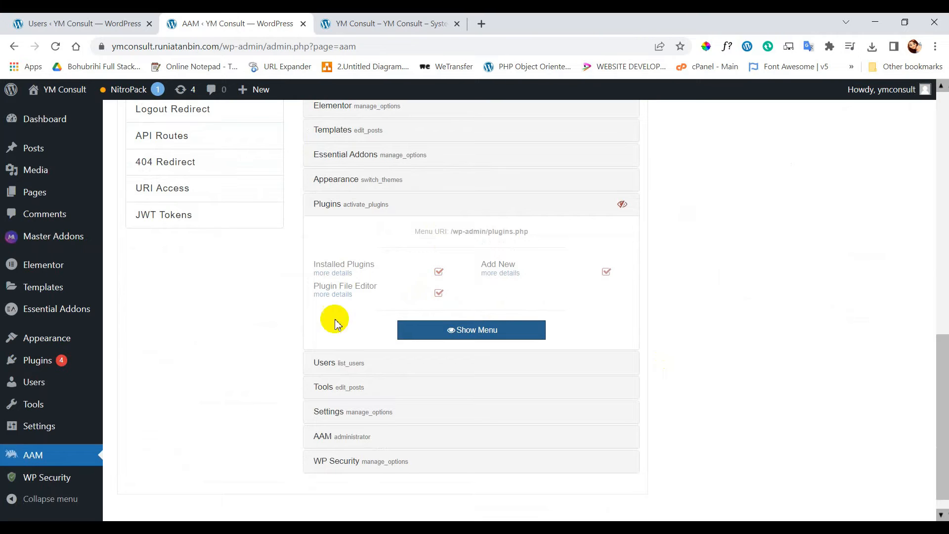
mouse_move(60, 127)
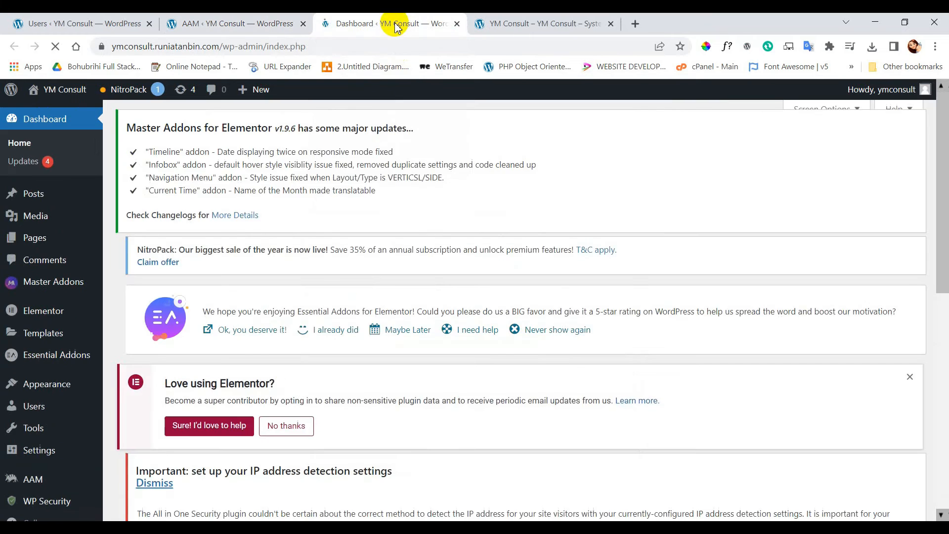
Confirm Plugins is missing from the dashboard, then return to the AAM settings page.
scroll(down, 3)
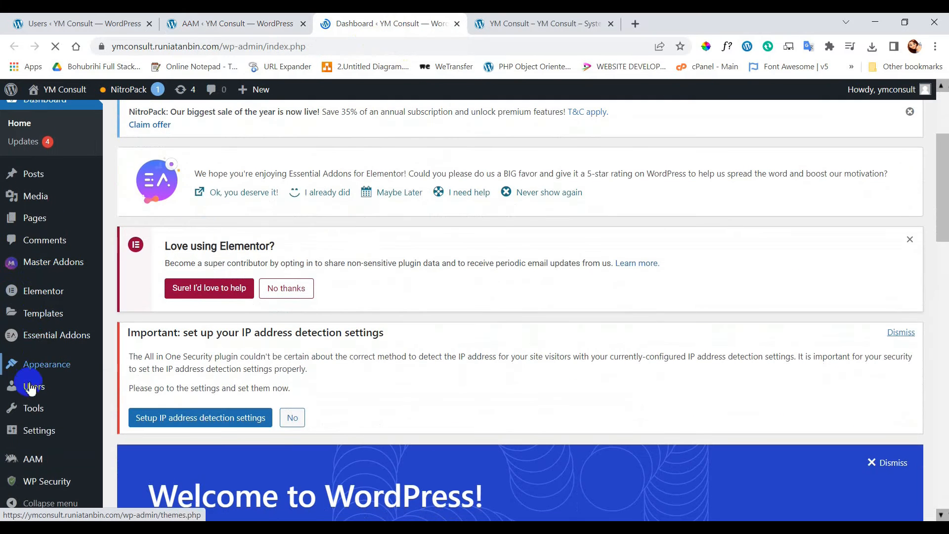
mouse_move(34, 351)
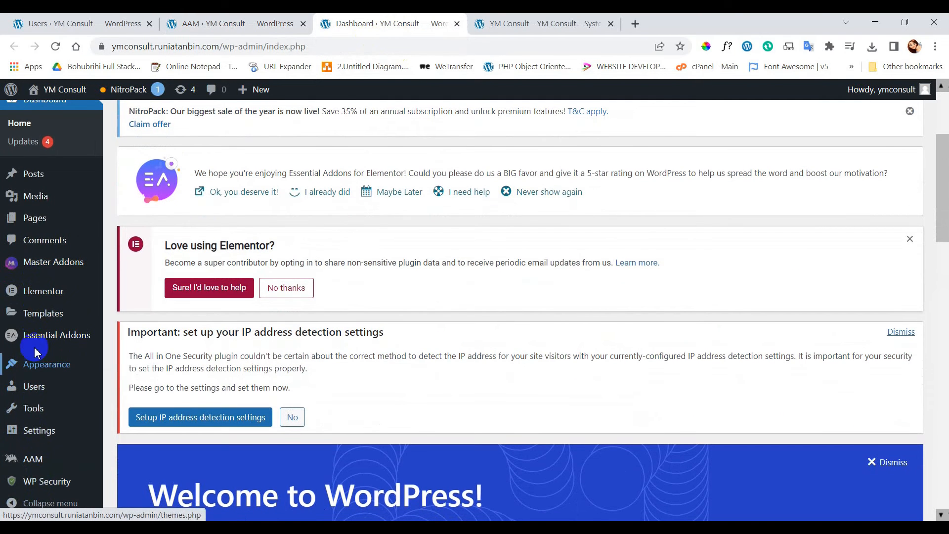
mouse_move(188, 32)
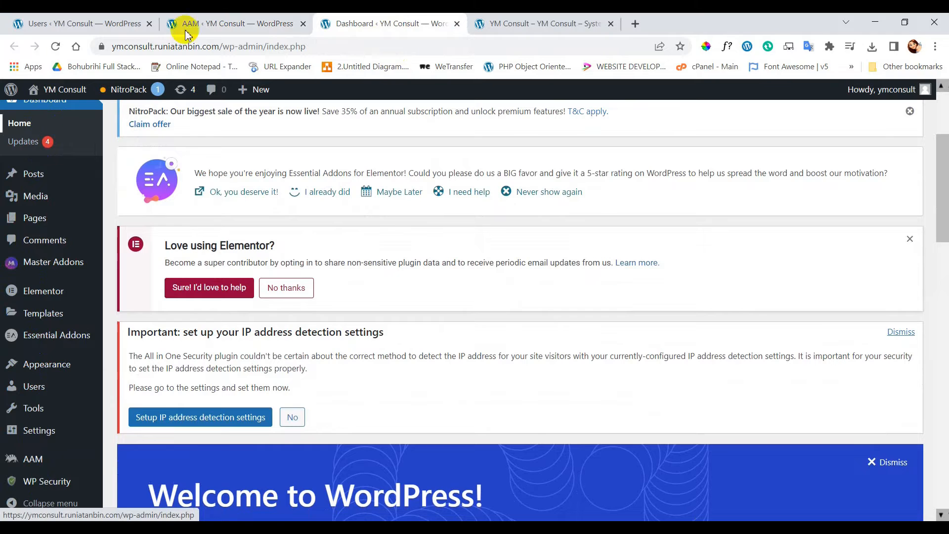
click(32, 458)
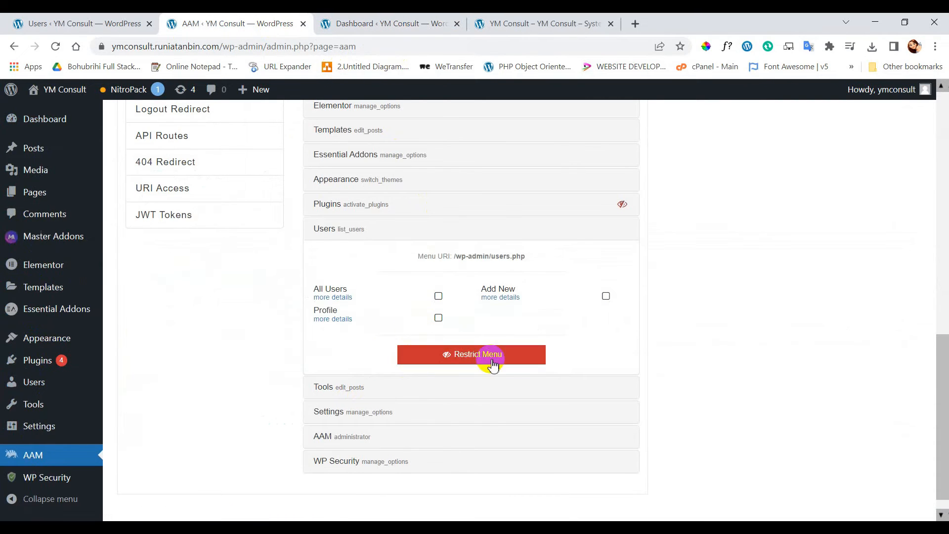
Restrict Users so All Users, Add New and Profile are checked, then collapse it.
click(471, 354)
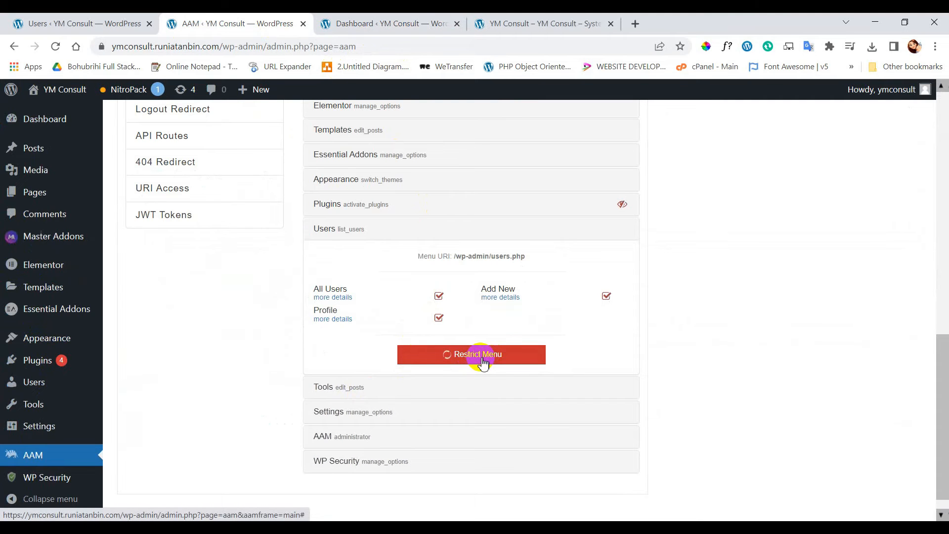
click(471, 354)
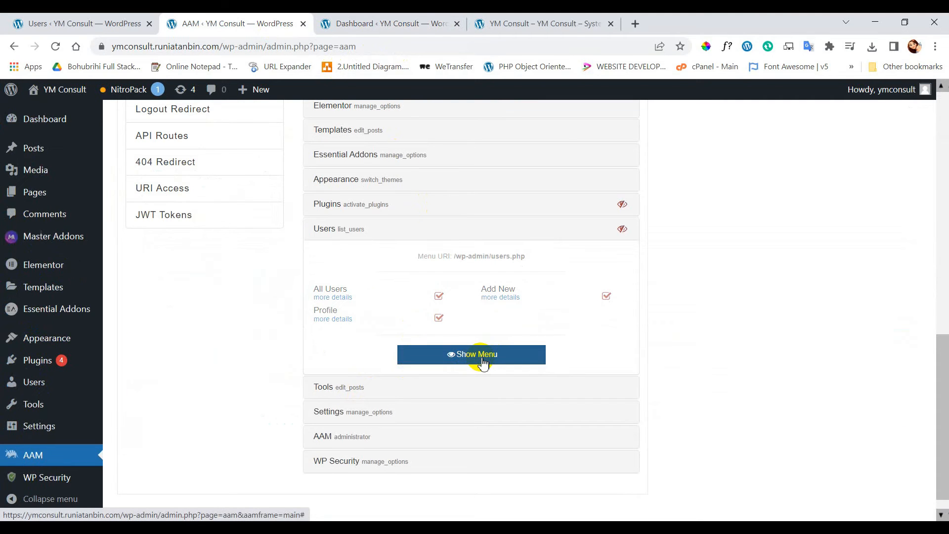
click(471, 354)
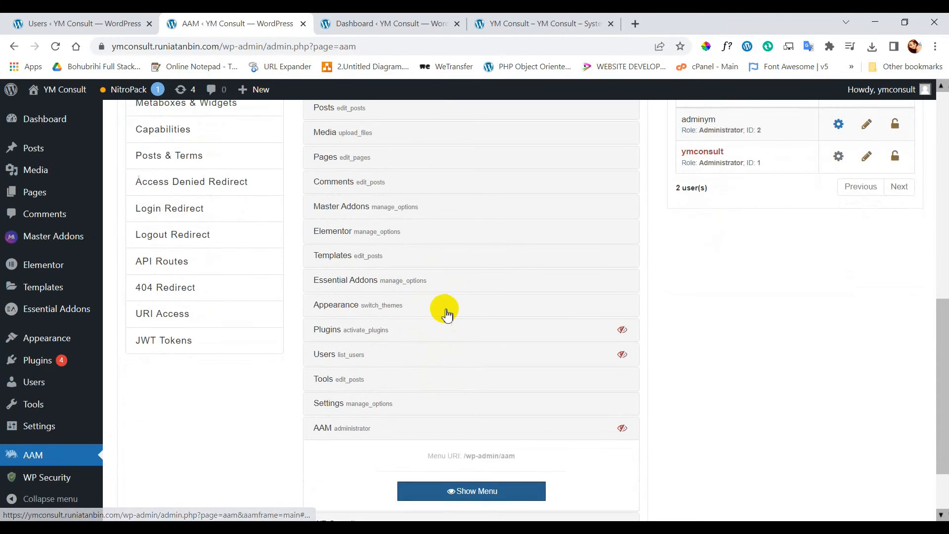
Inspect the Appearance submenu checkboxes, then expand the AAM menu entry's restriction options.
click(358, 305)
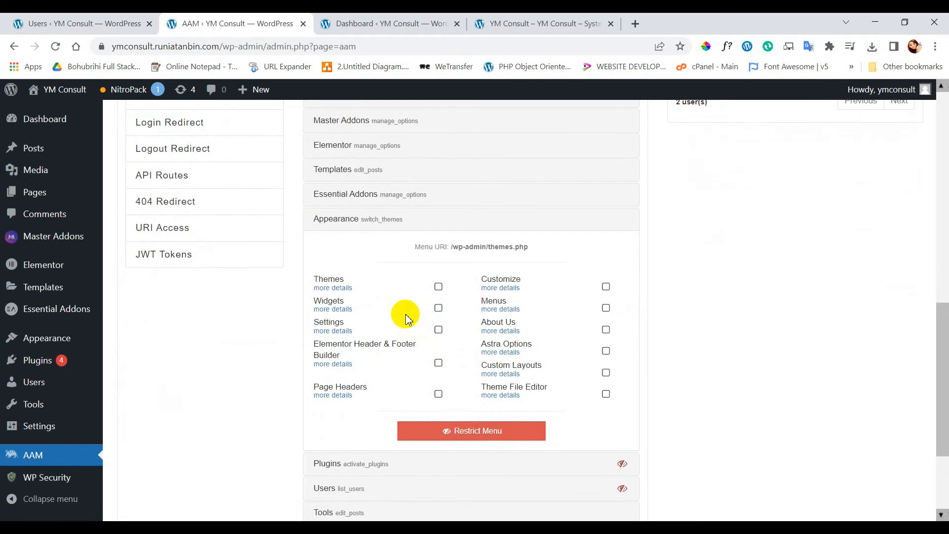
mouse_move(419, 319)
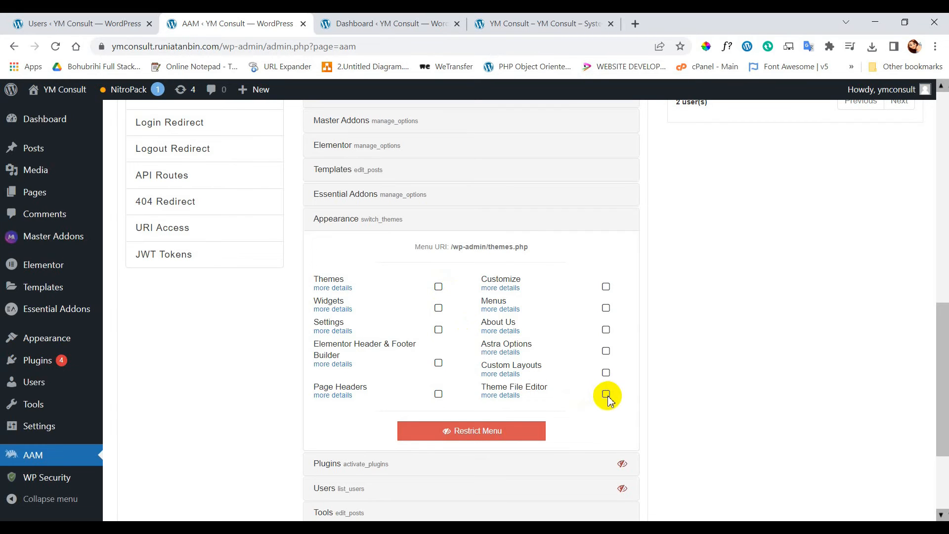
click(605, 394)
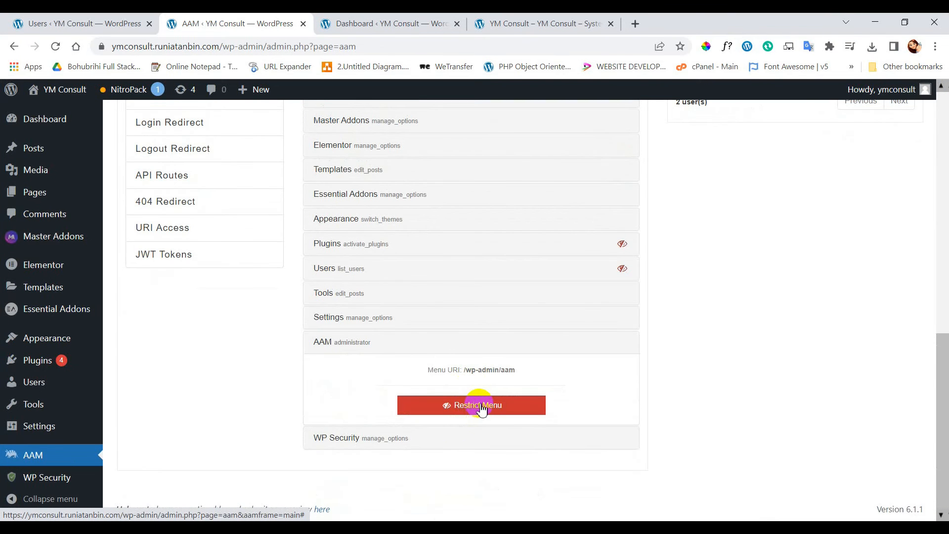
Restrict the AAM menu for the other administrator, then log out via the Howdy menu.
click(471, 405)
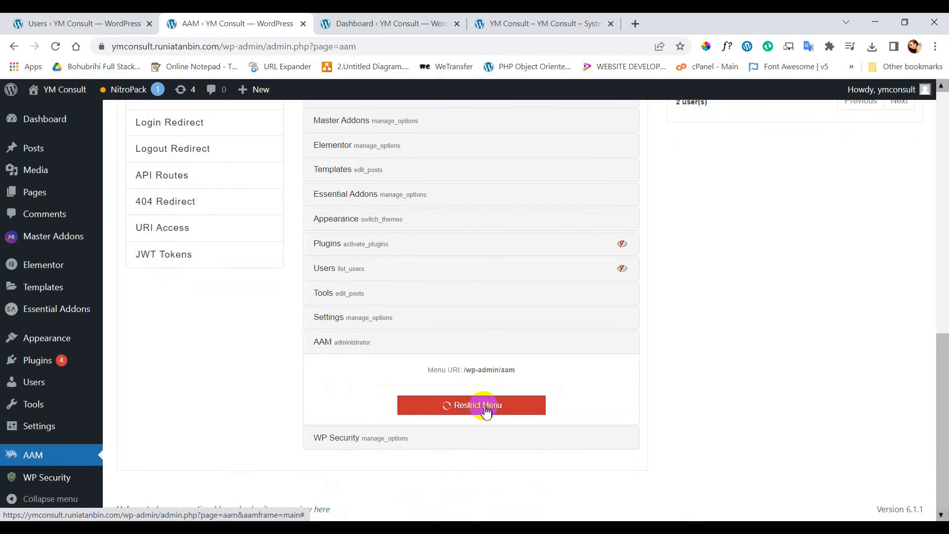
click(471, 405)
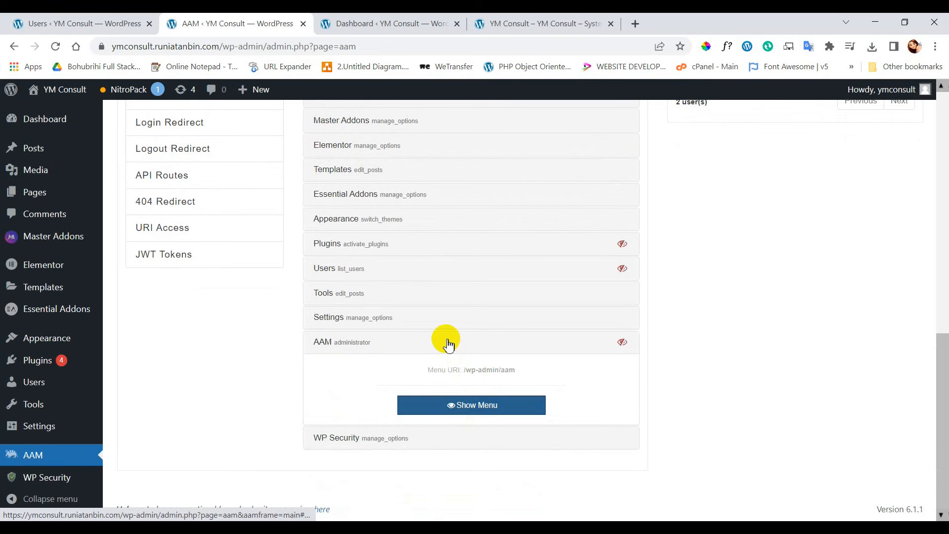
scroll(up, 3)
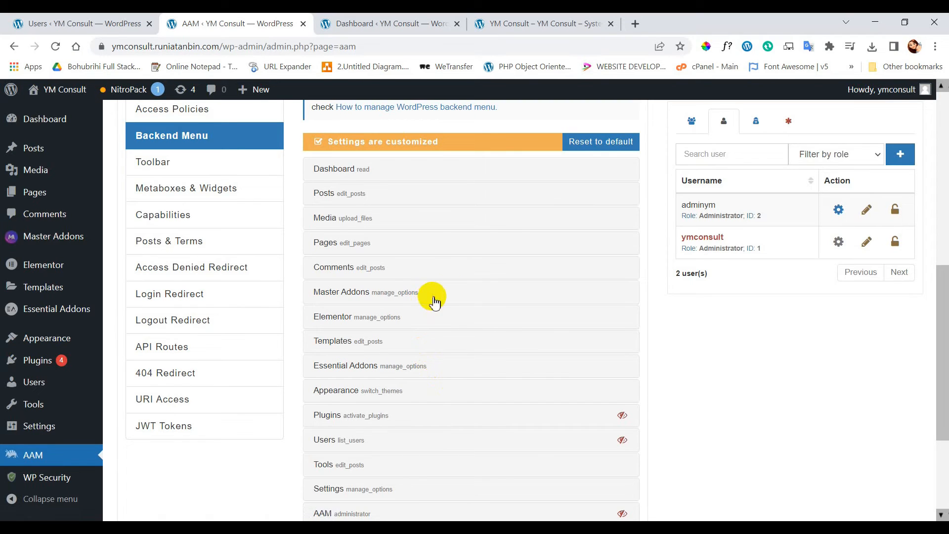
mouse_move(431, 329)
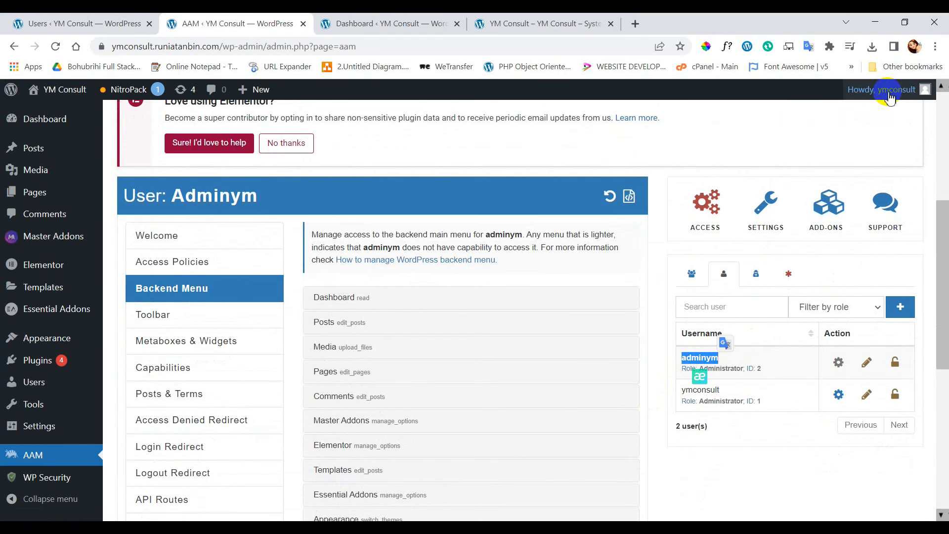
click(886, 89)
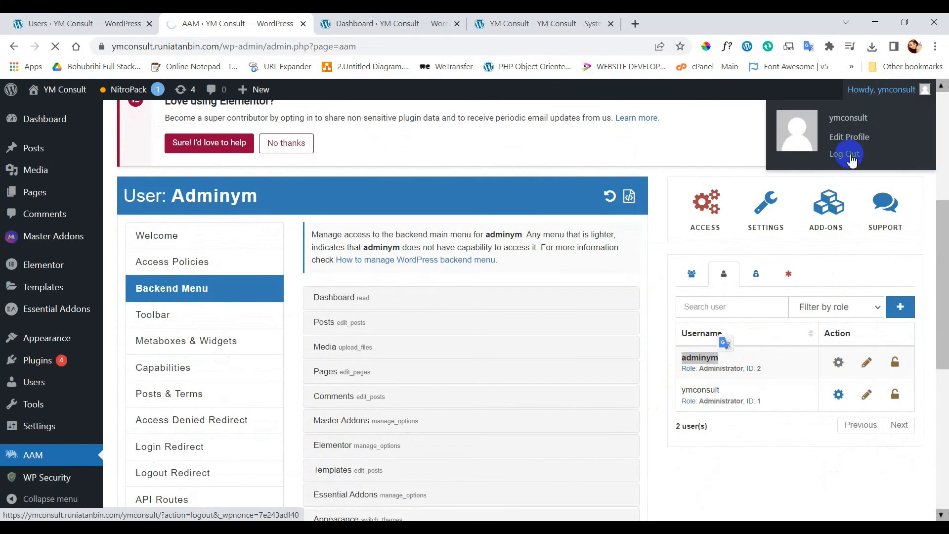
click(845, 153)
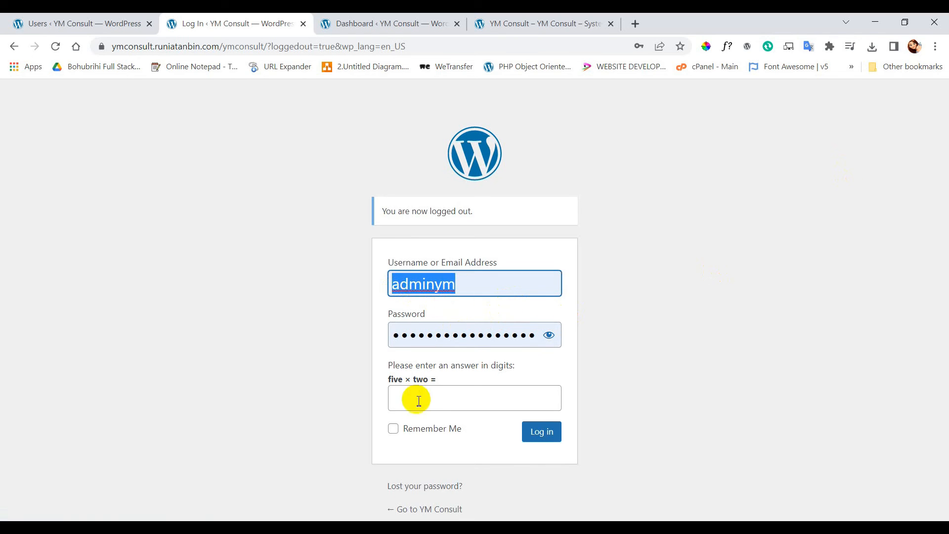
Log in as the other administrator, answering 10 and ticking Remember Me.
click(474, 397)
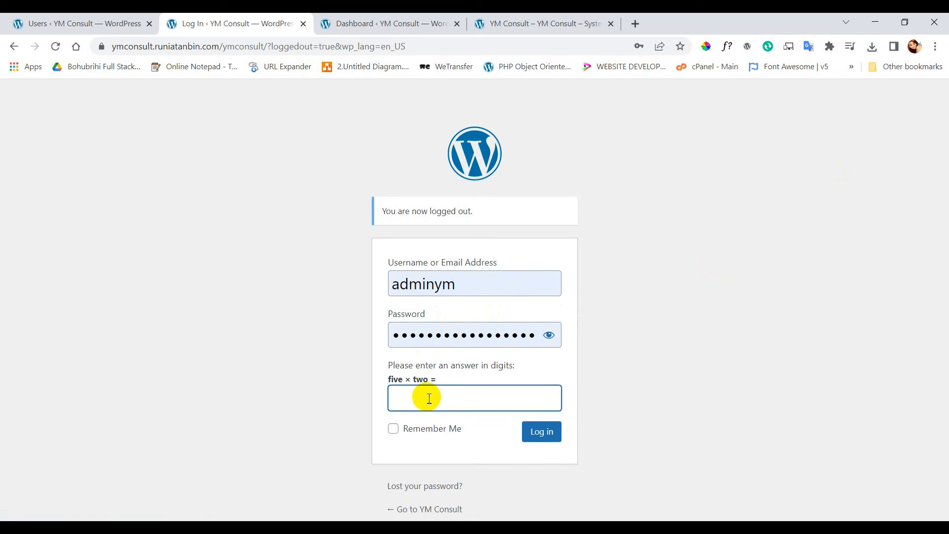
click(540, 431)
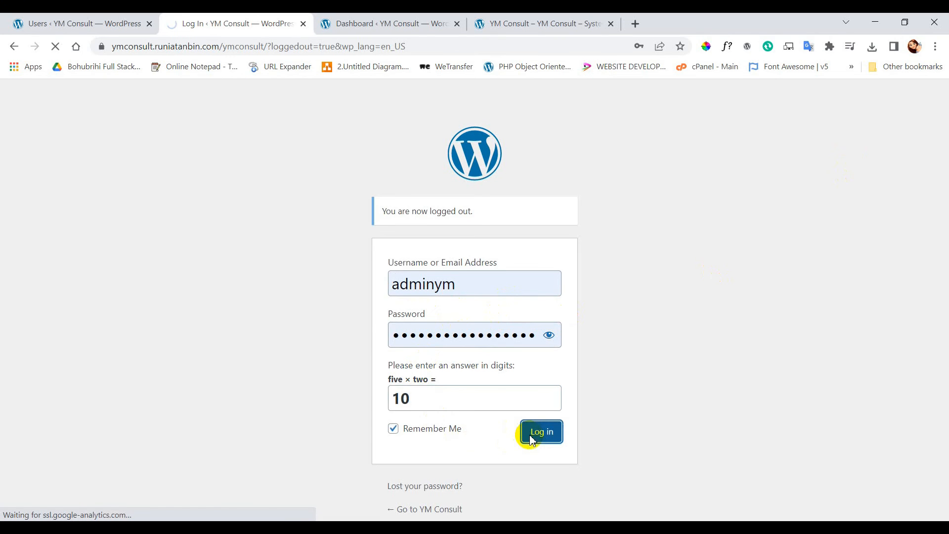
click(539, 431)
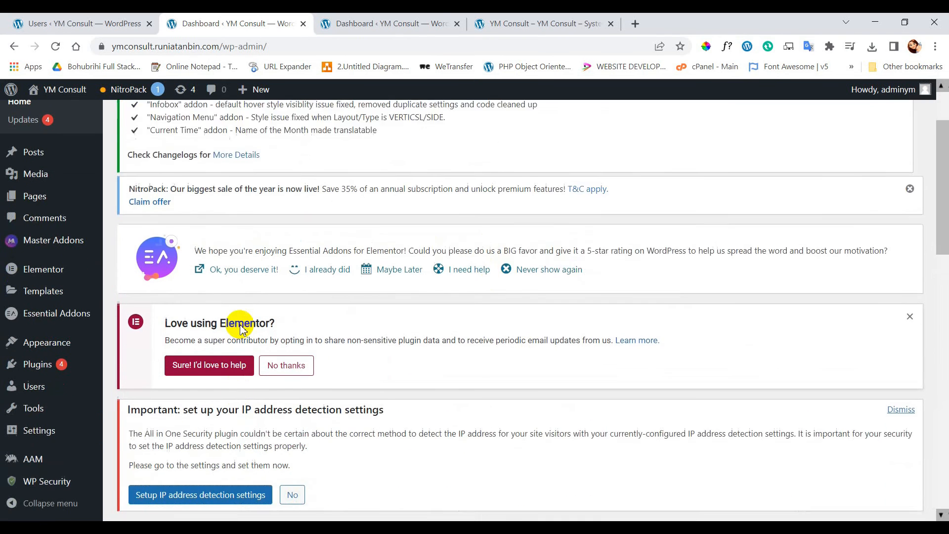
Open Installed Plugins as adminym and scroll through the full plugin list.
scroll(down, 3)
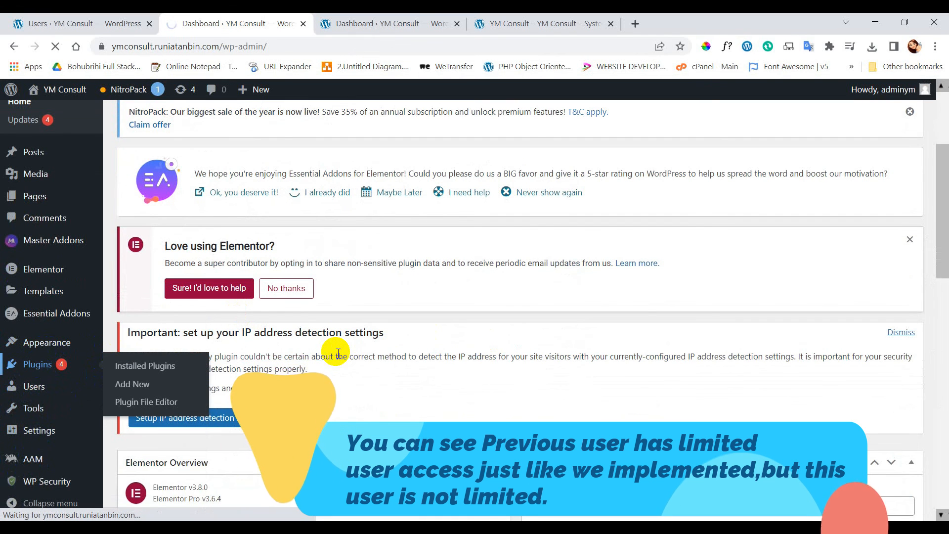
click(145, 366)
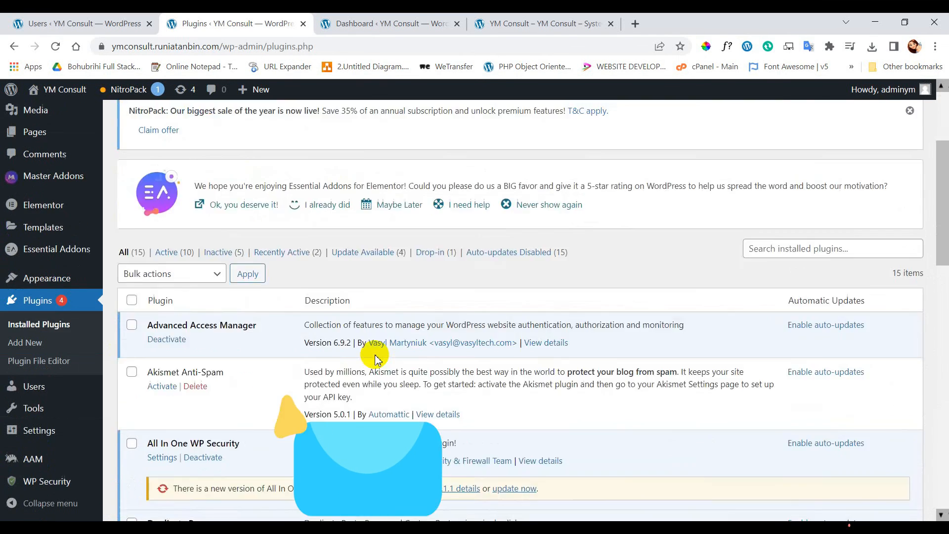
scroll(down, 3)
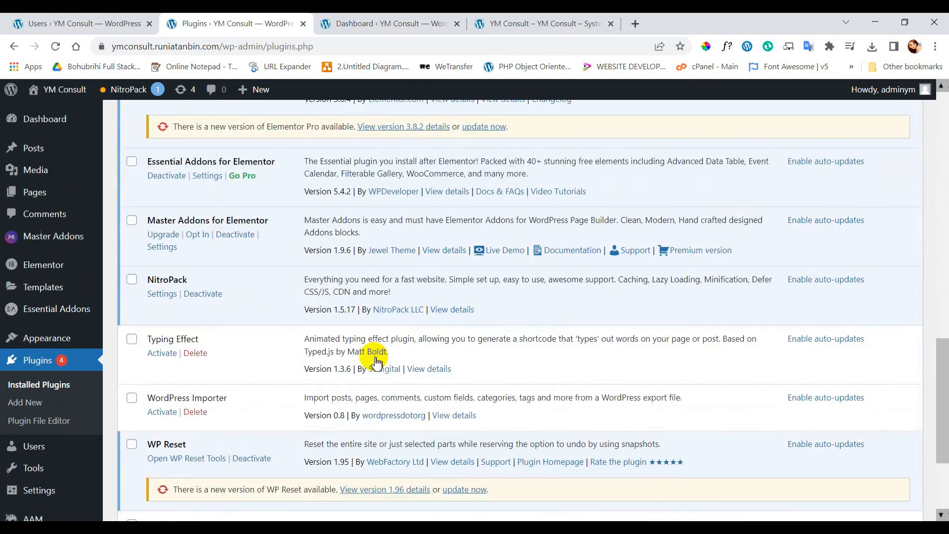
scroll(up, 3)
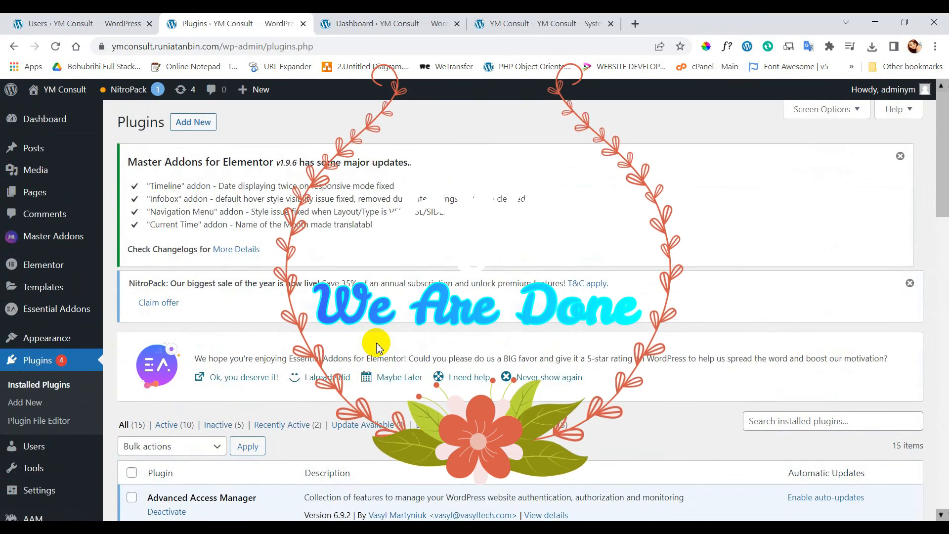